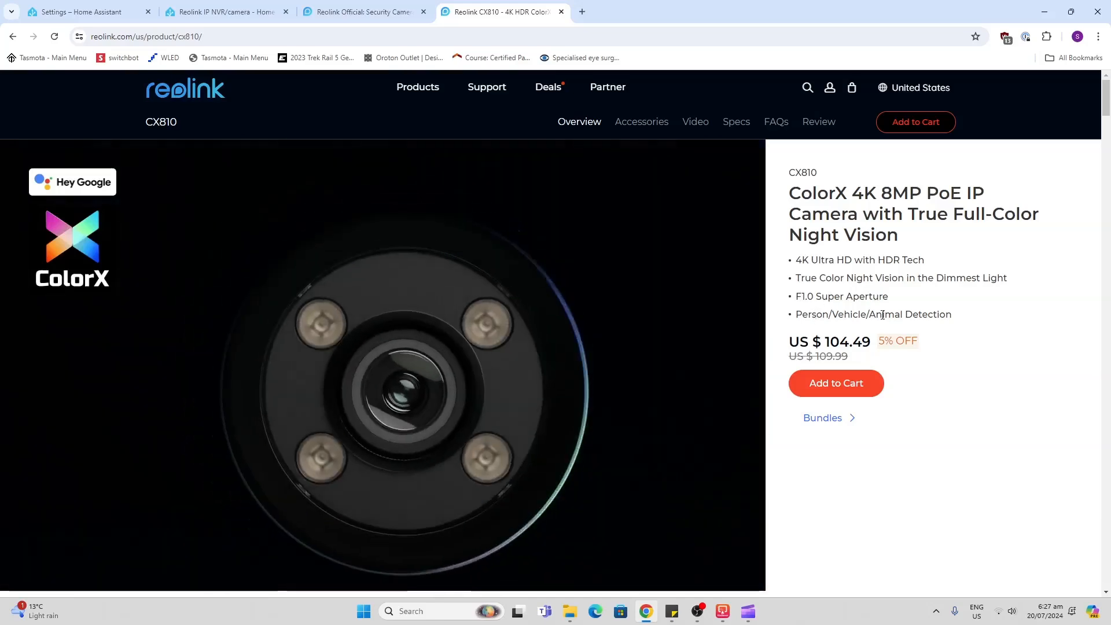
# Scroll to the Reolink integration entry listing the discovered cx810 at 192.168.0.38.
pyautogui.scroll(-3)
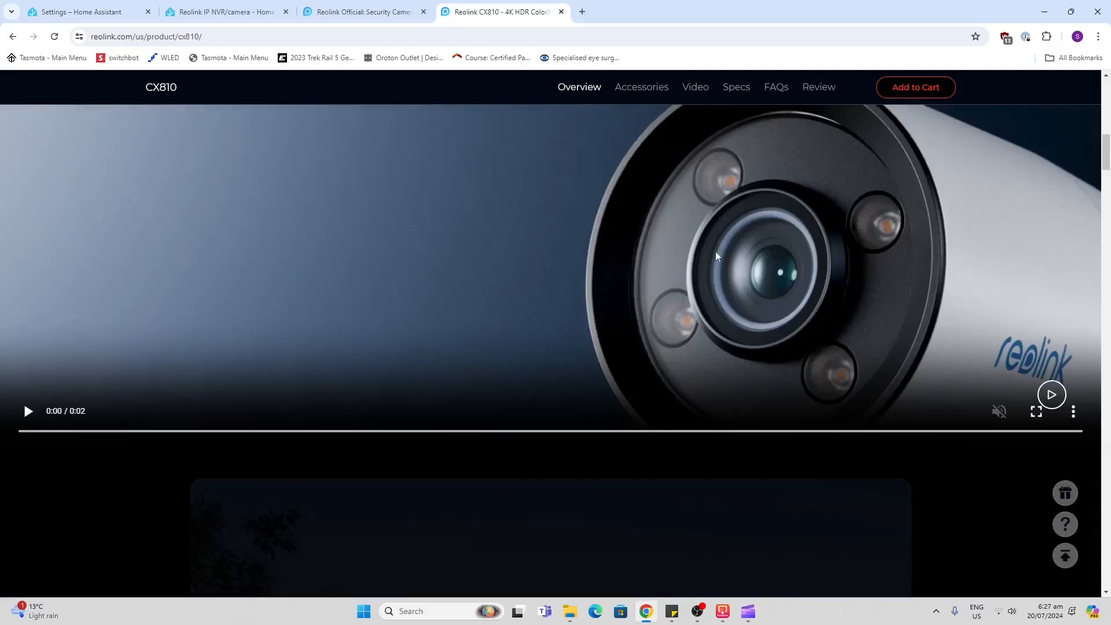
pyautogui.moveTo(699, 178)
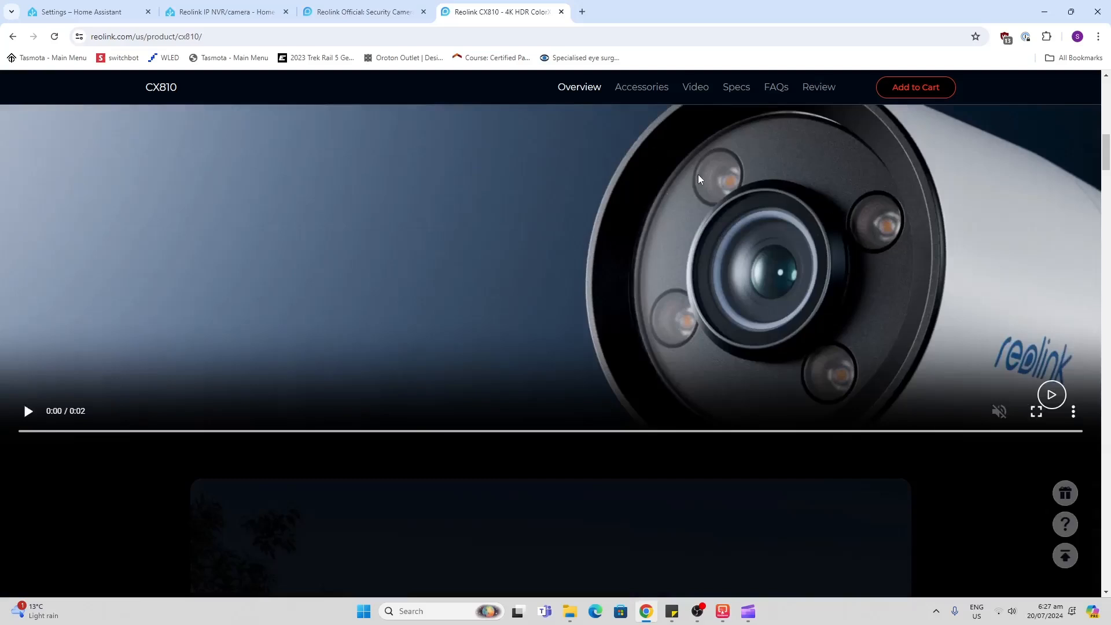
pyautogui.scroll(-3)
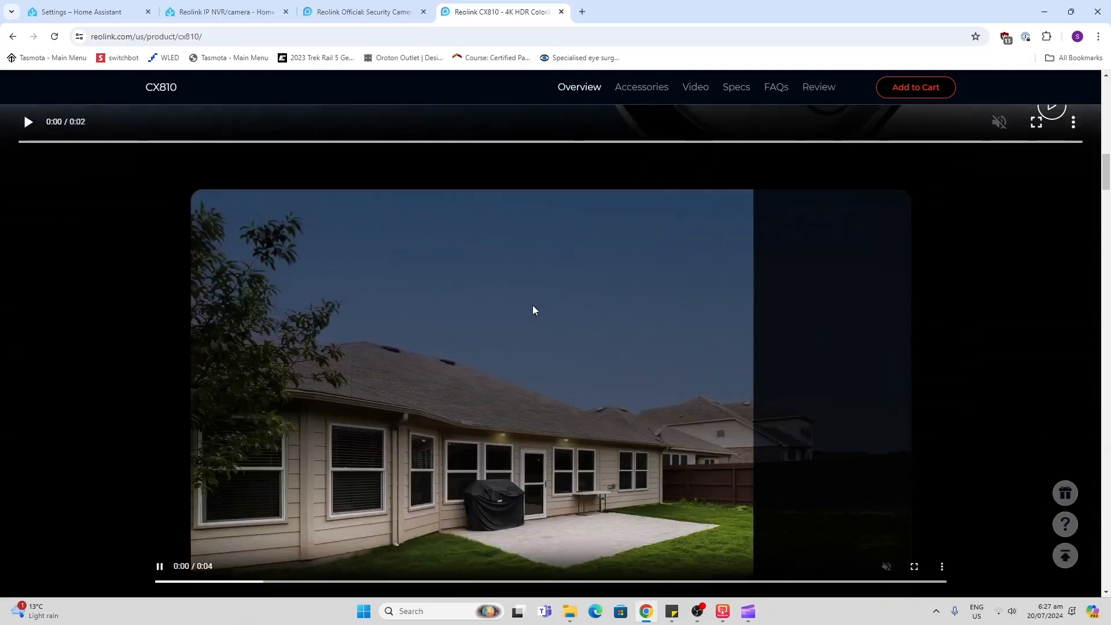
pyautogui.scroll(-3)
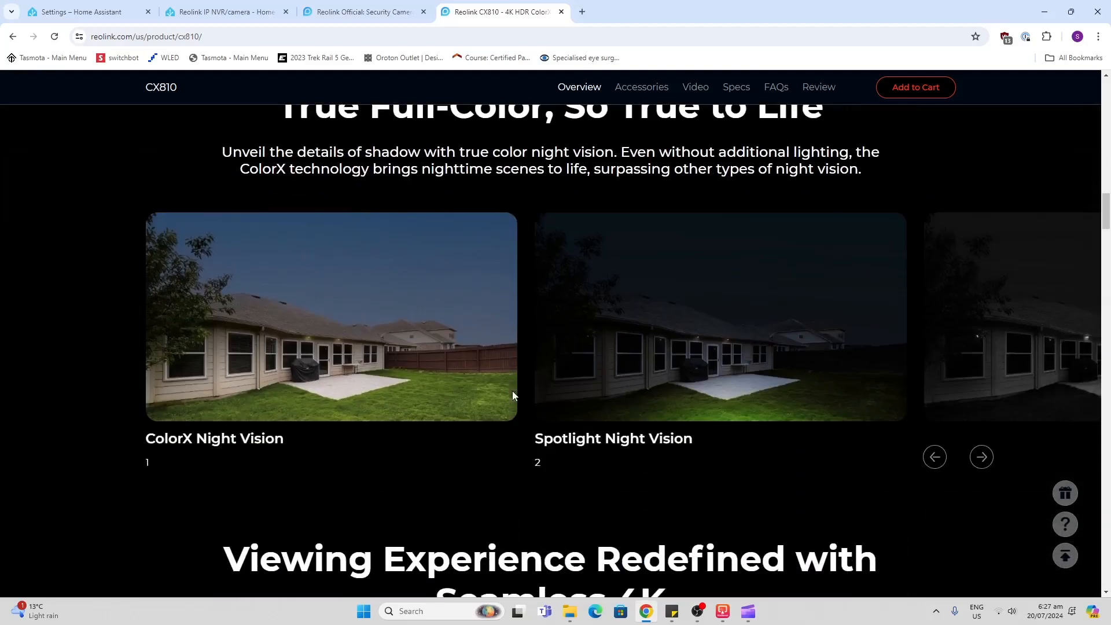
pyautogui.scroll(-3)
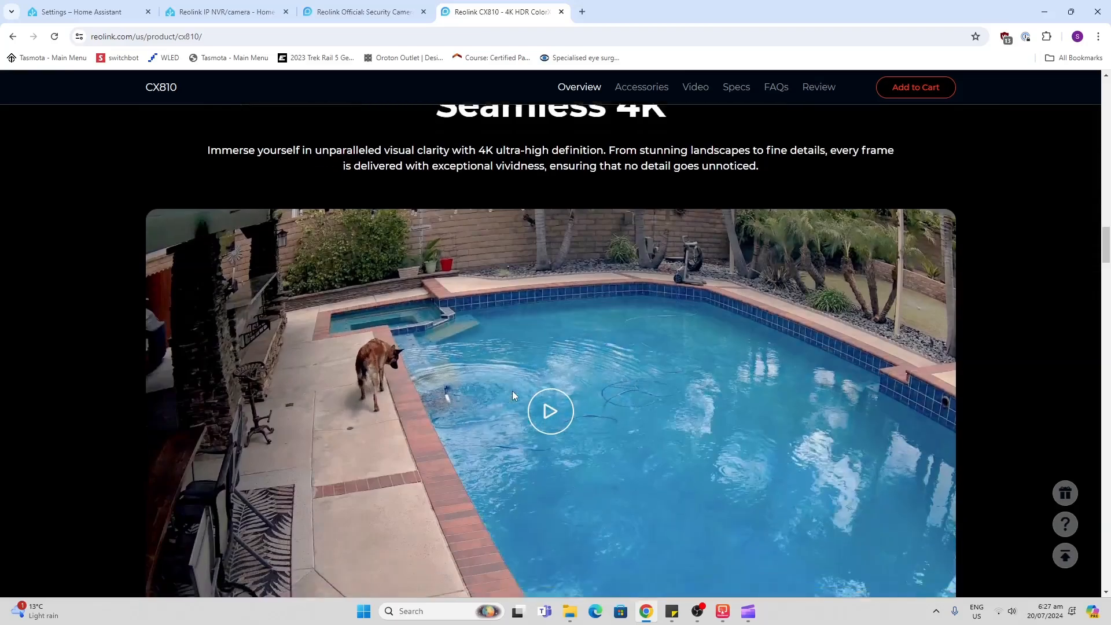
pyautogui.scroll(-3)
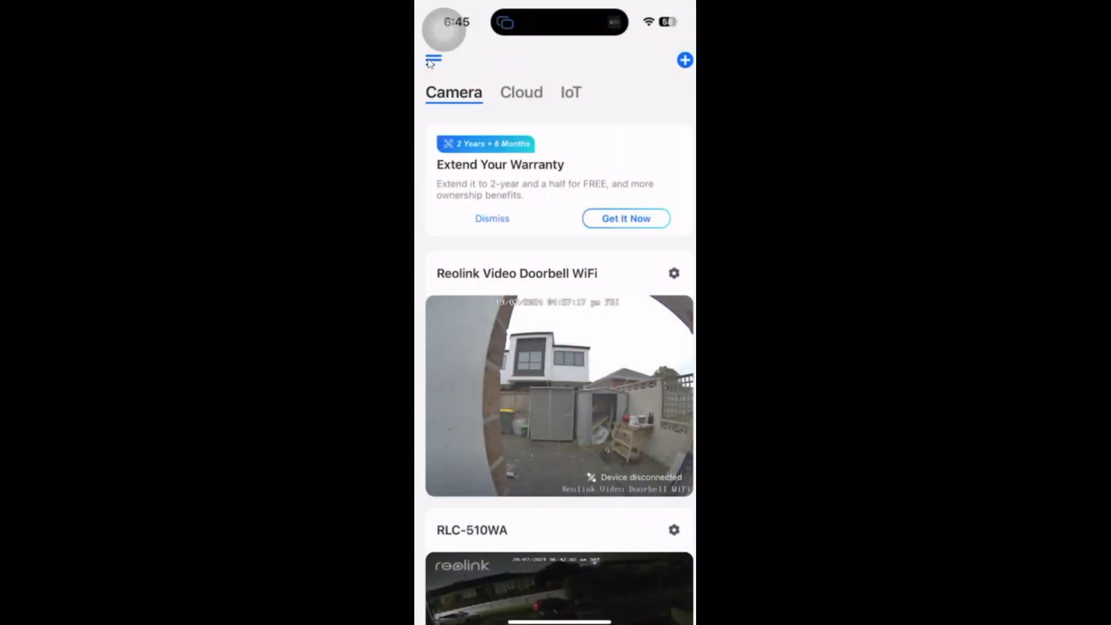
pyautogui.scroll(-3)
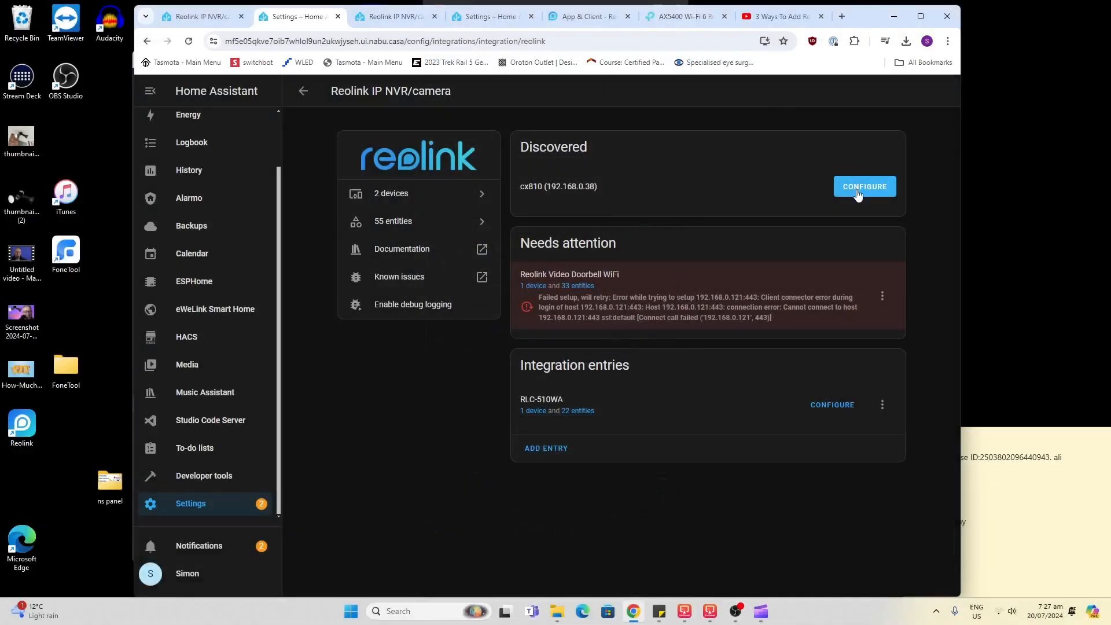
# Configure the cx810 with the admin password and port 80, resubmitting after the connection error.
pyautogui.click(863, 187)
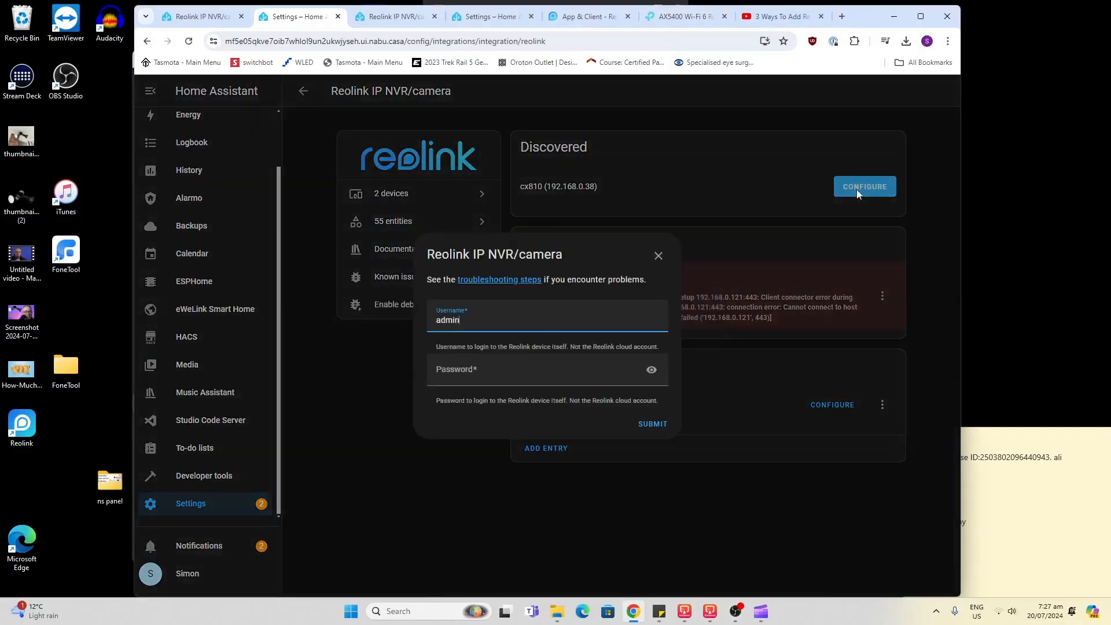
pyautogui.moveTo(856, 334)
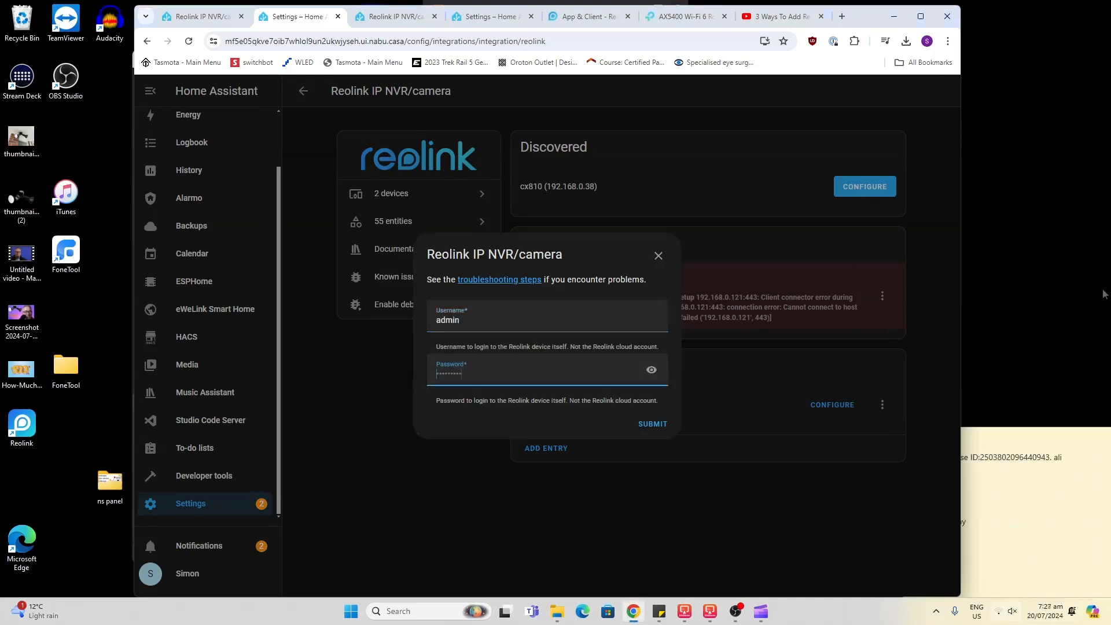
pyautogui.click(652, 424)
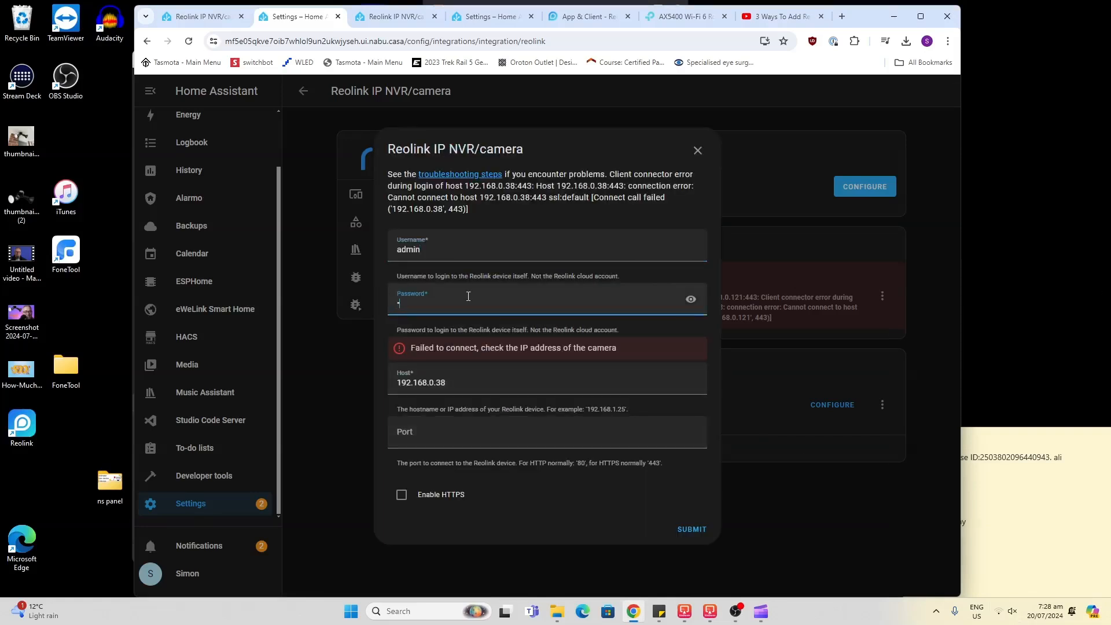
pyautogui.write('password')
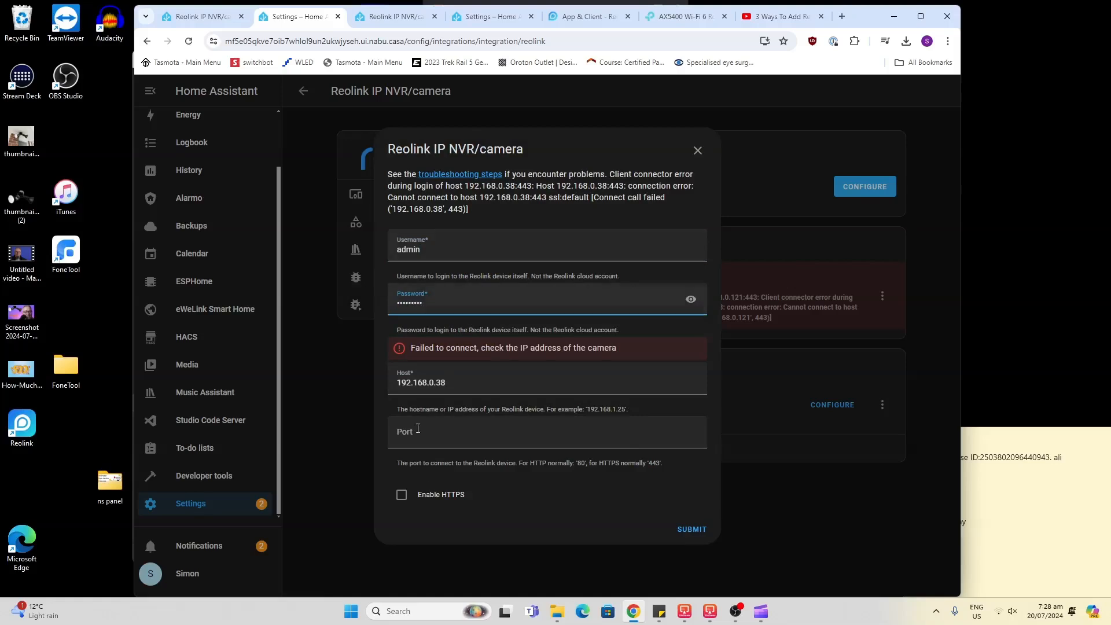
pyautogui.write('80')
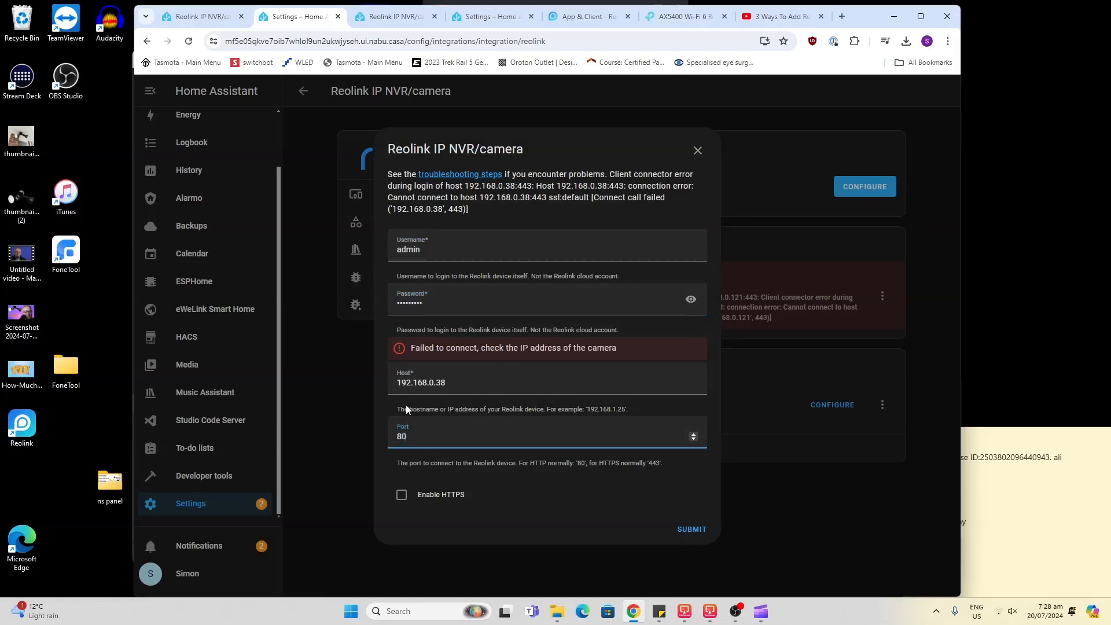
pyautogui.click(691, 529)
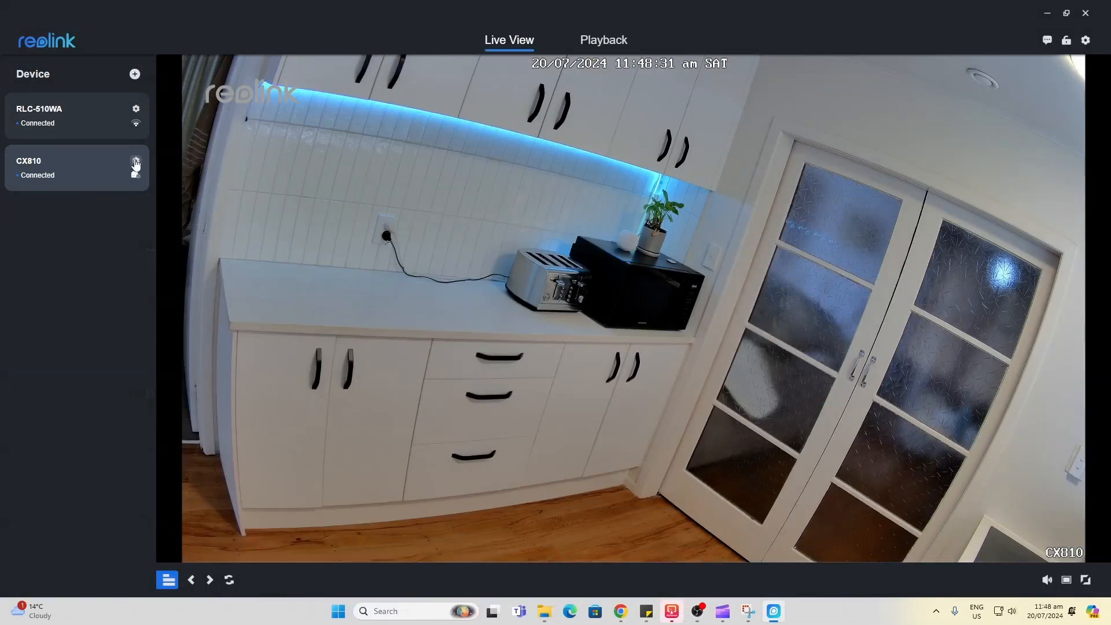
# Show the CX810's Network settings from its gear menu in the Device list.
pyautogui.click(135, 162)
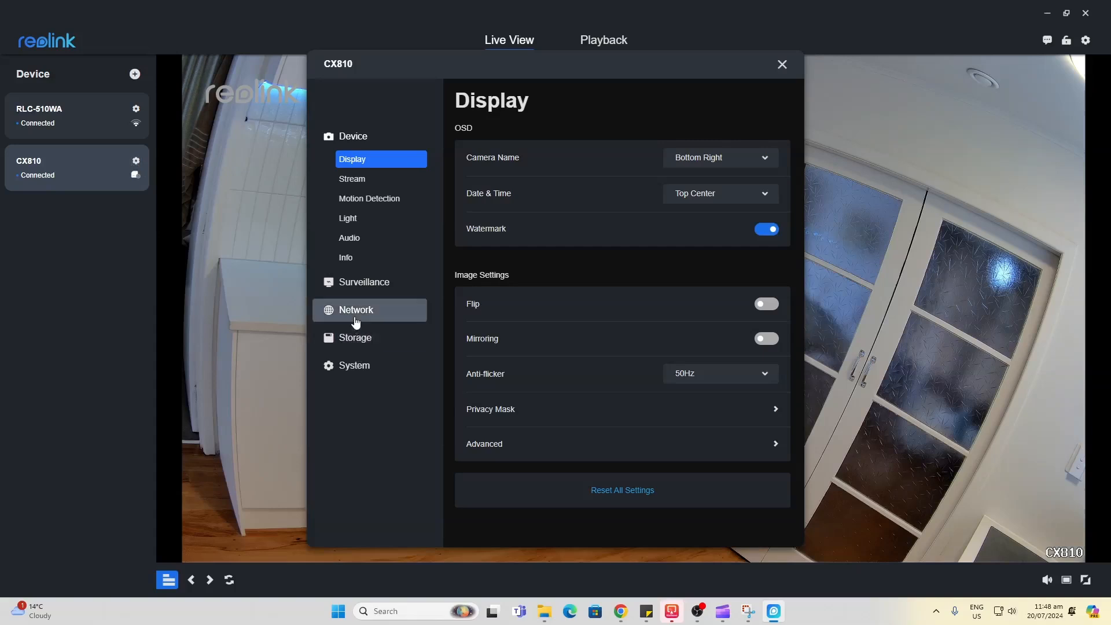
pyautogui.click(356, 310)
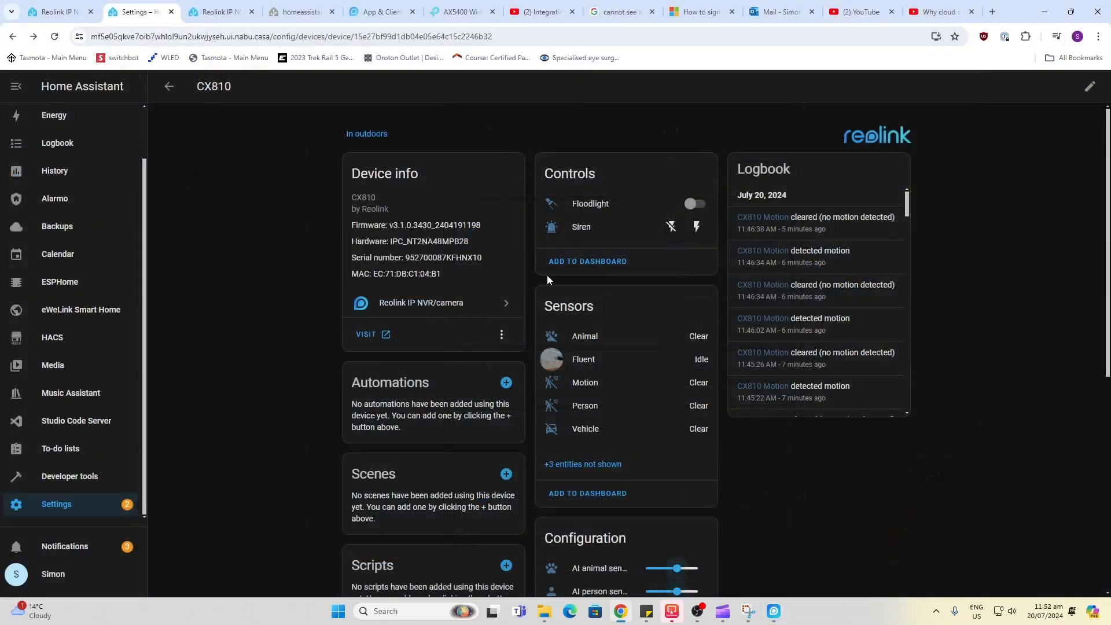
pyautogui.moveTo(590, 204)
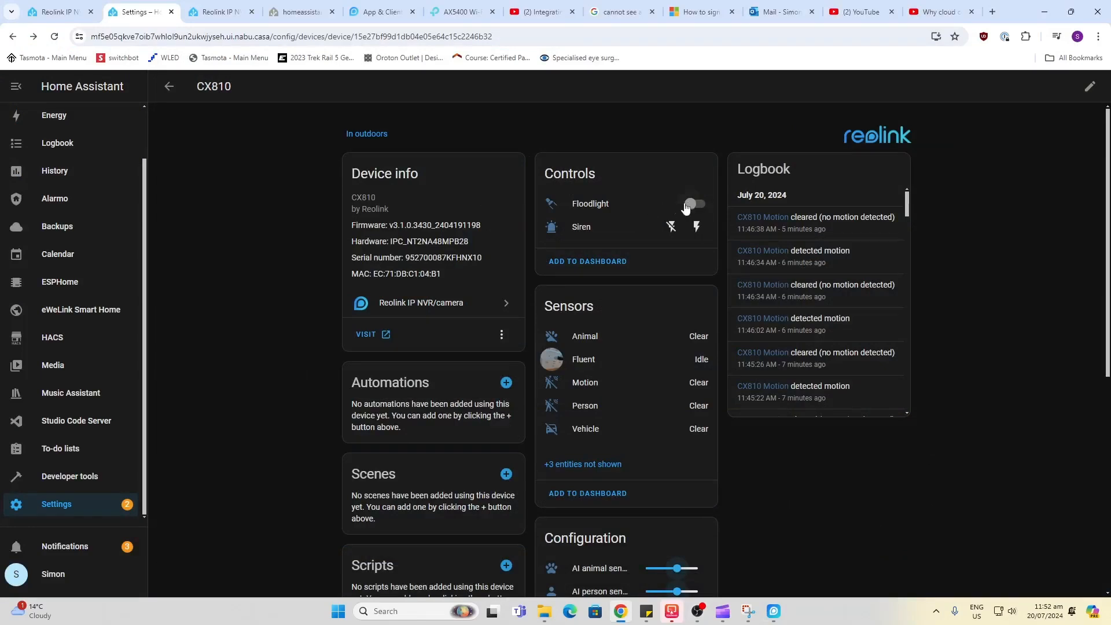
# Switch the CX810 floodlight on from the device page Controls card.
pyautogui.click(692, 204)
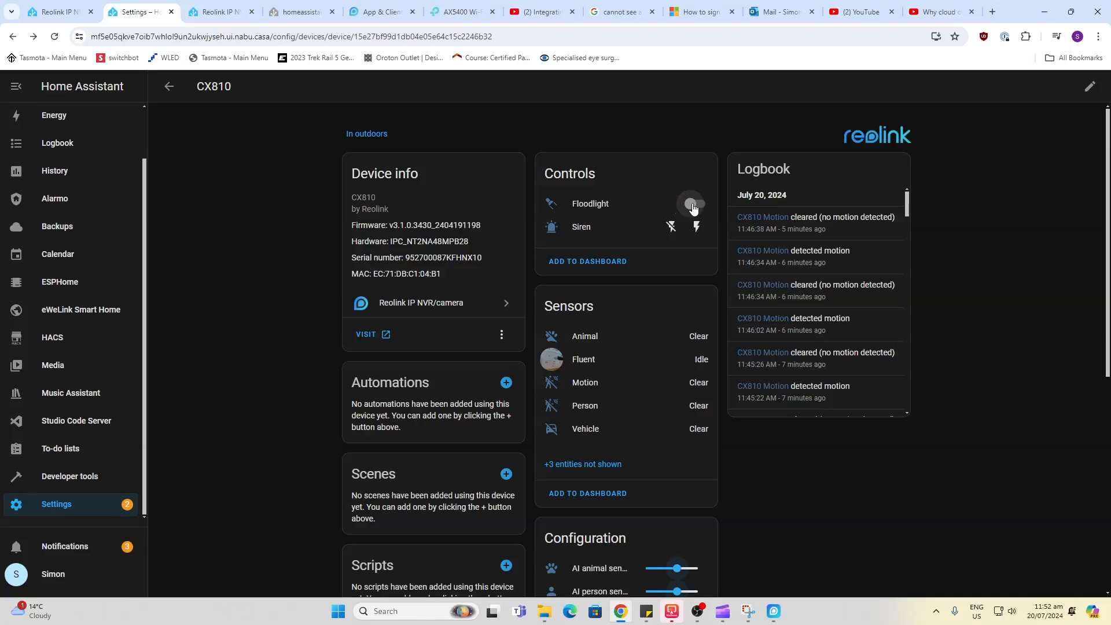
pyautogui.click(692, 204)
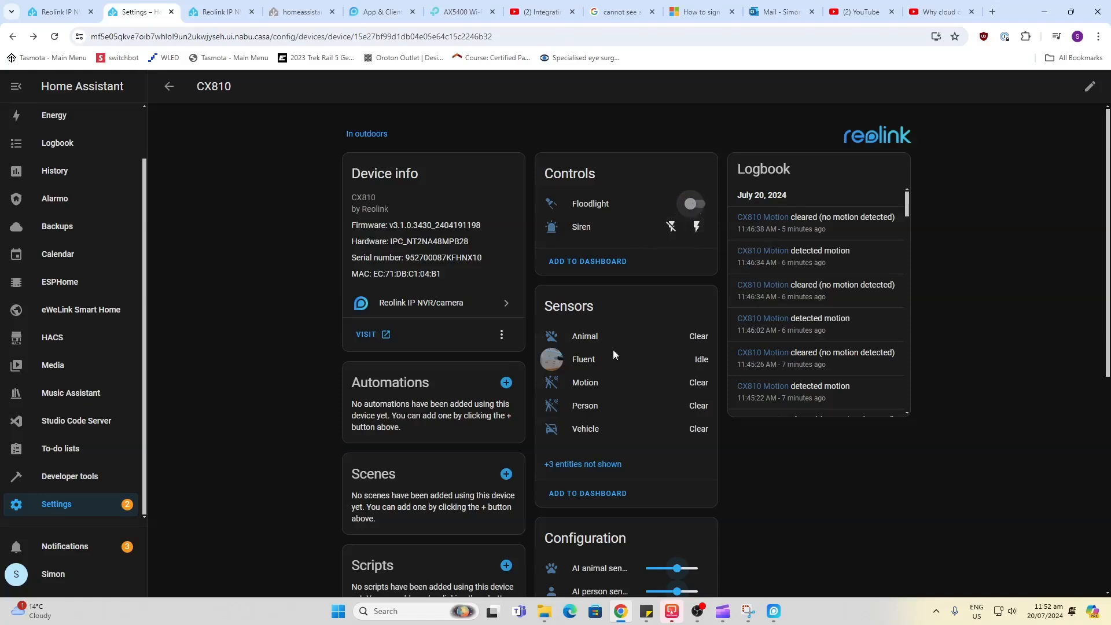
# View the CX810 Fluent live stream and the Motion sensor history, closing each.
pyautogui.click(584, 359)
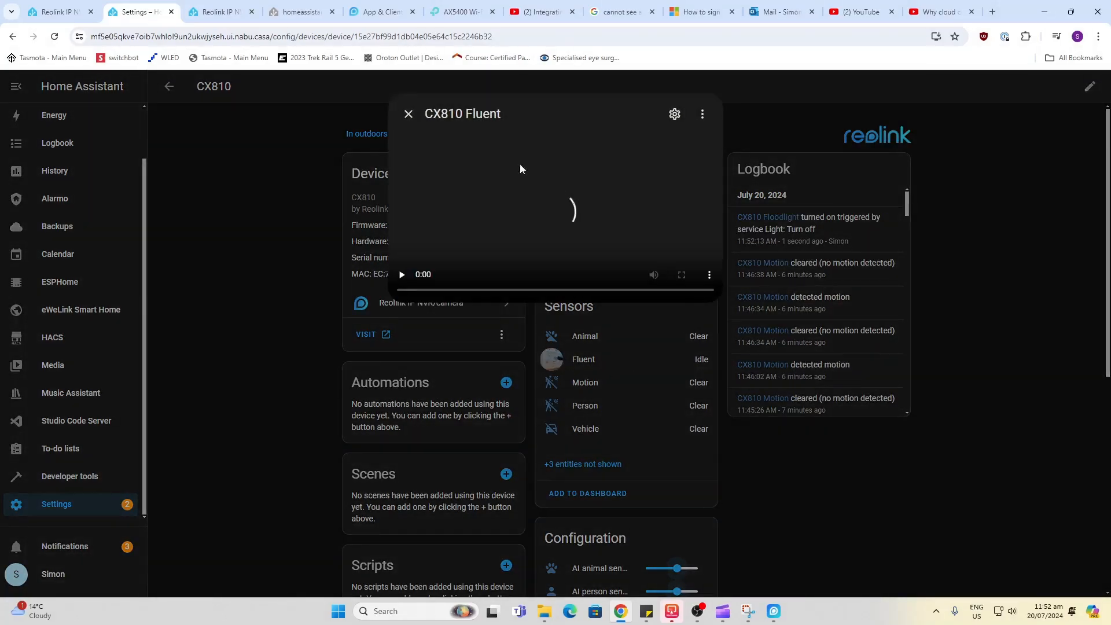
pyautogui.click(408, 115)
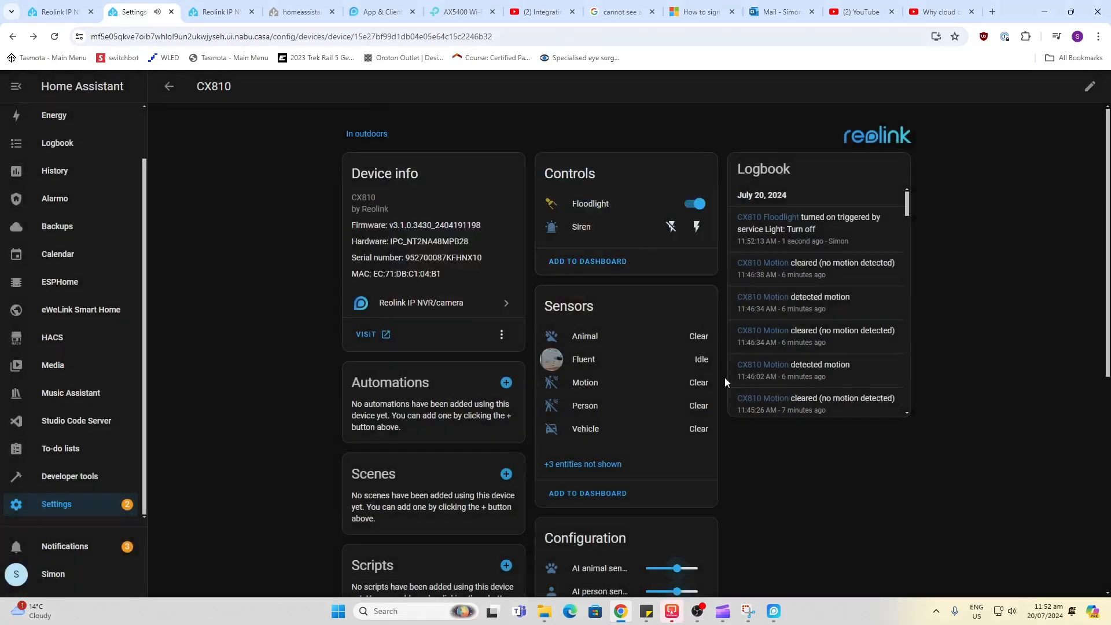
pyautogui.click(585, 382)
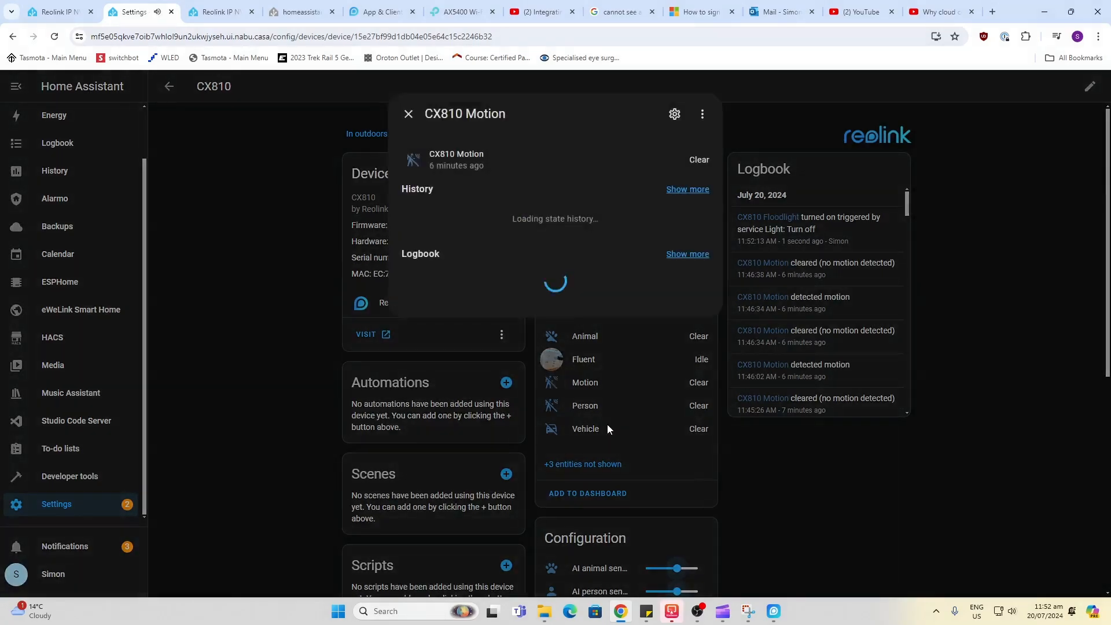
pyautogui.click(409, 115)
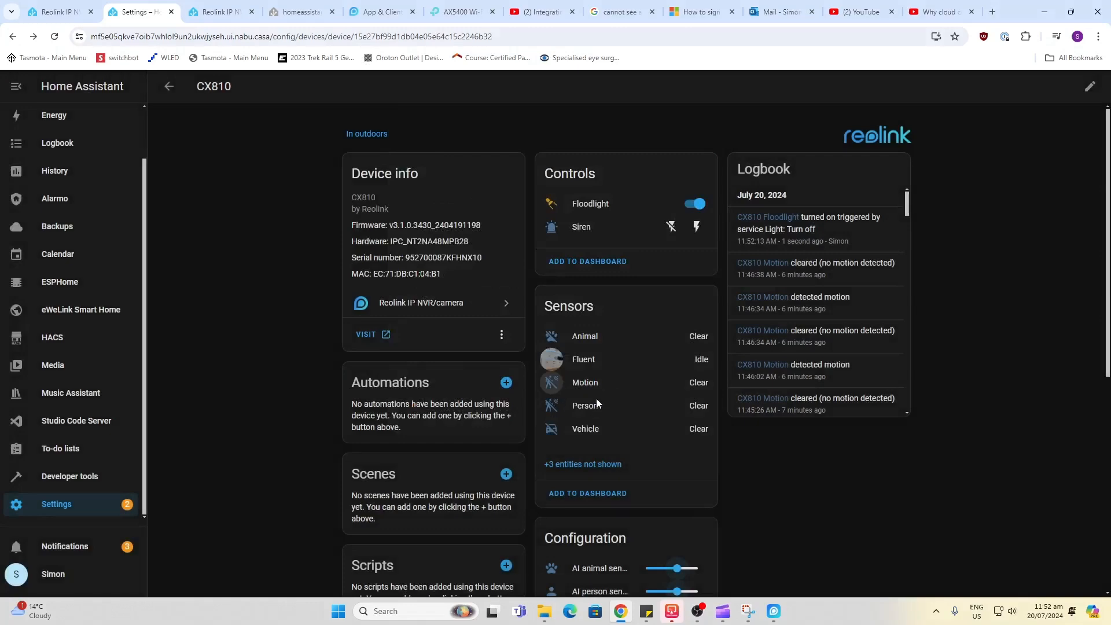
pyautogui.moveTo(611, 372)
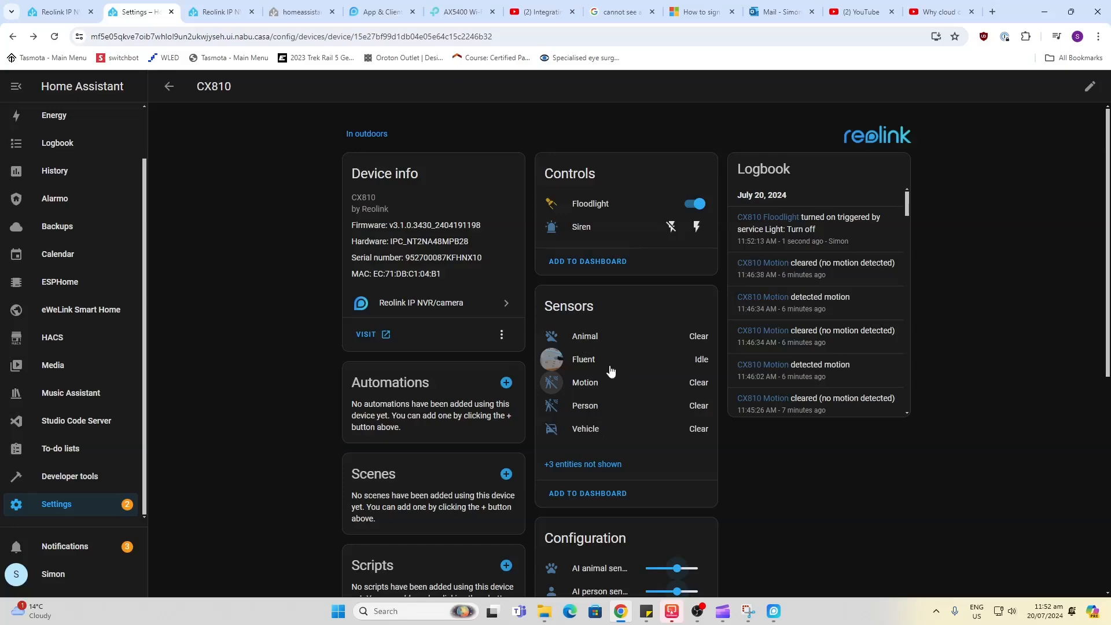
# Keep floodlight mode on Auto adaptive and drag the floodlight turn-on slider down to 43.
pyautogui.scroll(-3)
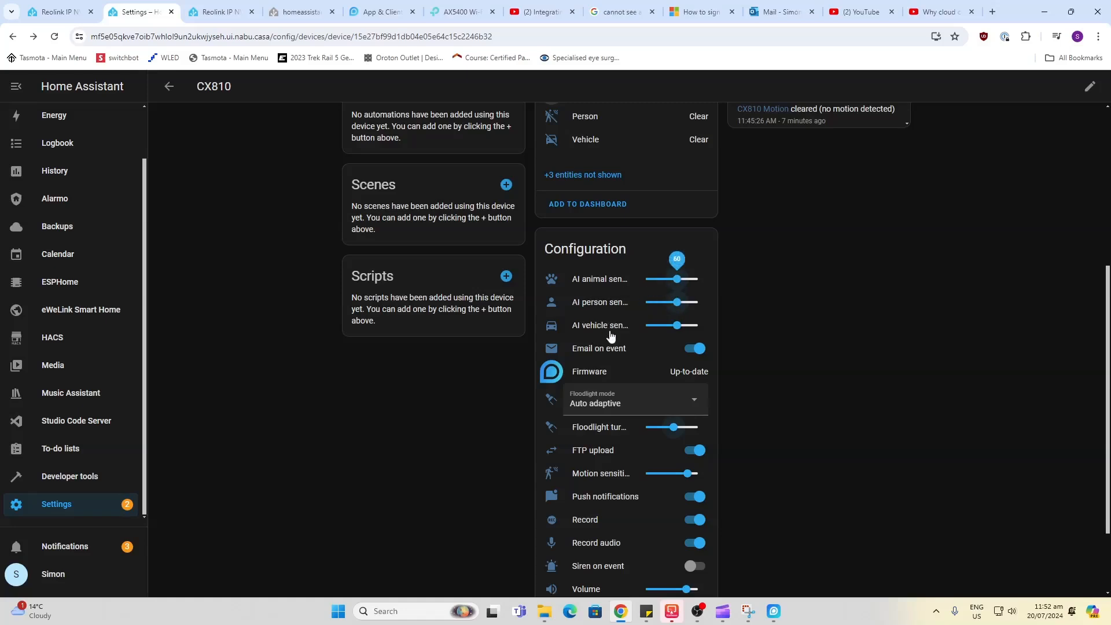
pyautogui.moveTo(601, 357)
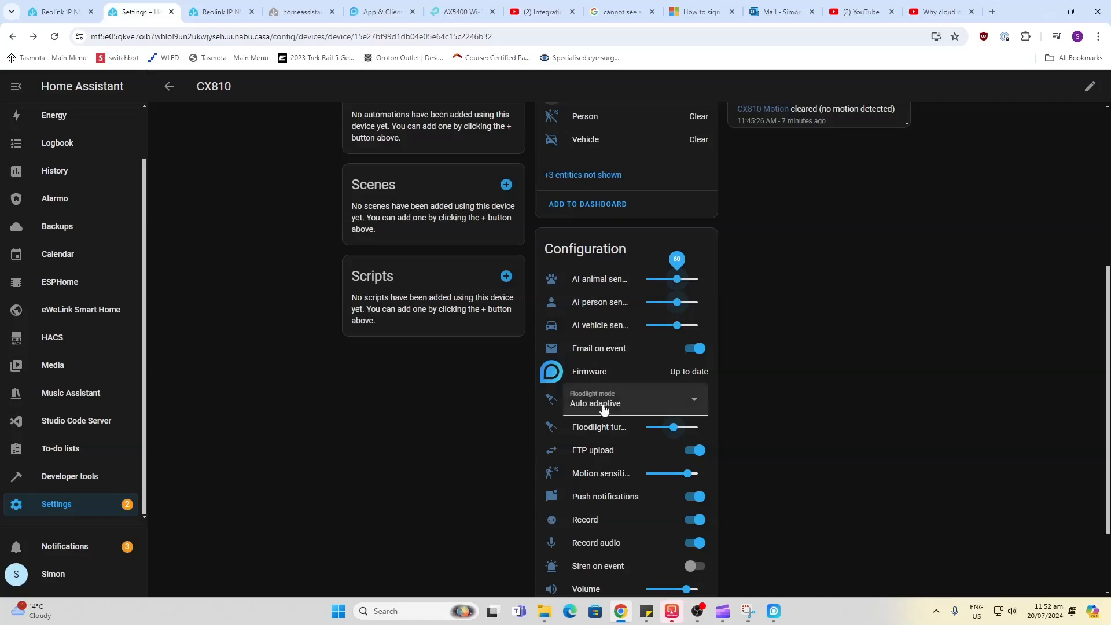
pyautogui.click(634, 399)
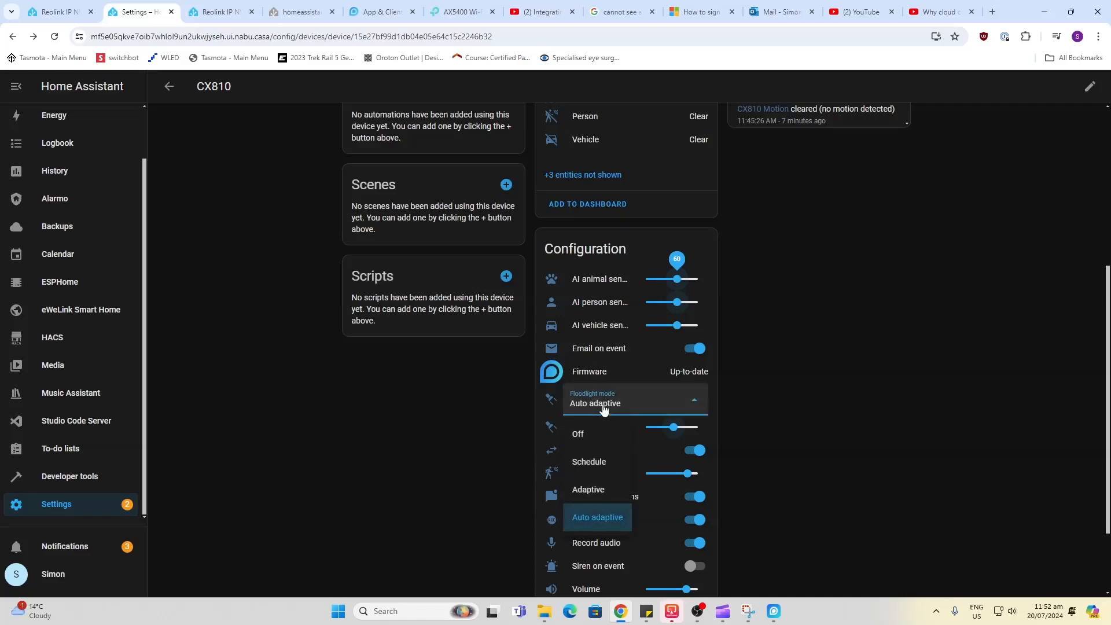
pyautogui.moveTo(611, 409)
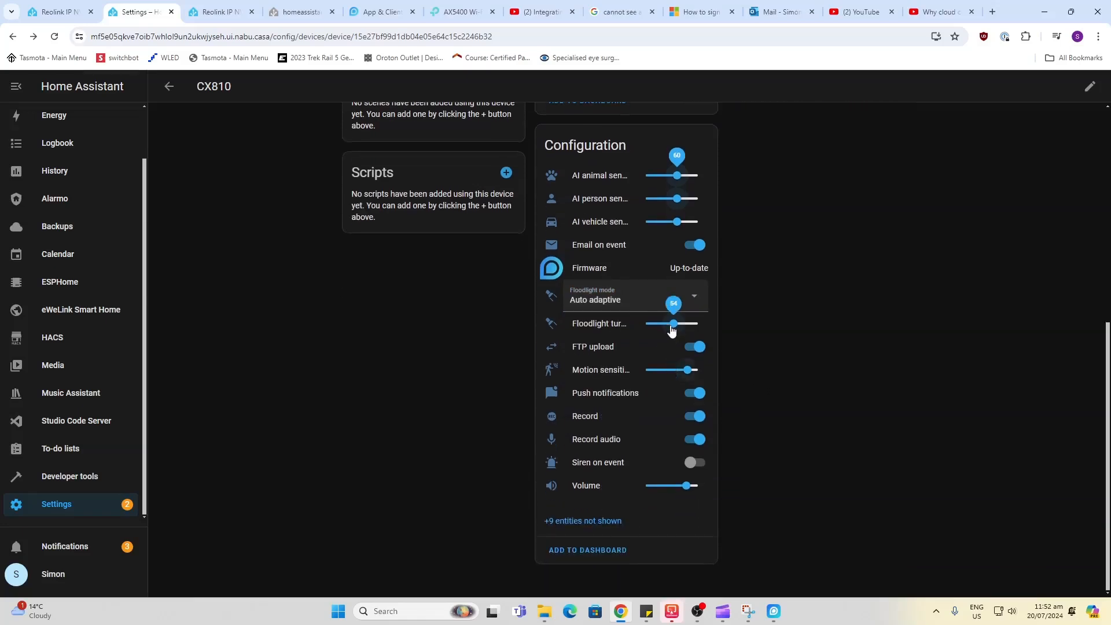
pyautogui.moveTo(674, 323); pyautogui.dragTo(668, 323)
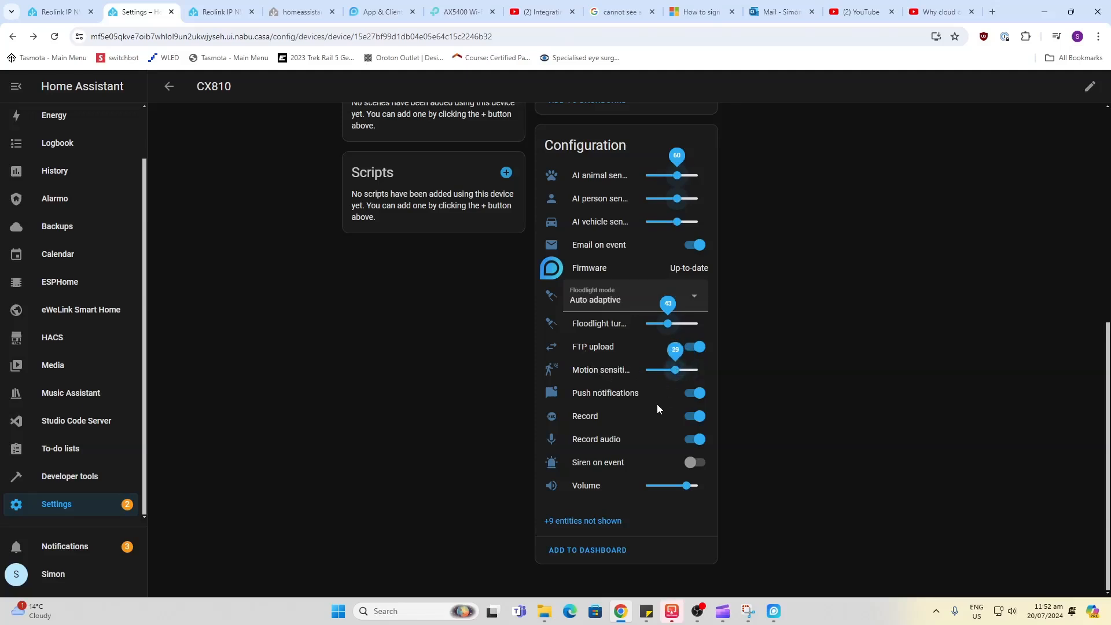
pyautogui.moveTo(603, 464)
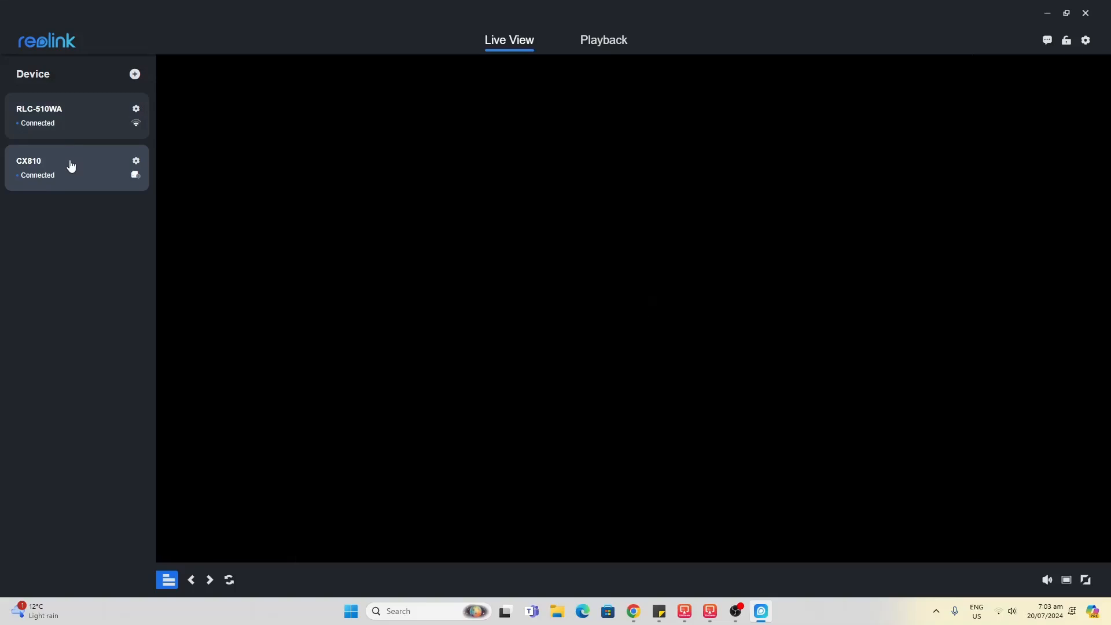
# Watch the CX810 live view, toggle its spotlight on and off, then select the RLC-510WA.
pyautogui.click(70, 167)
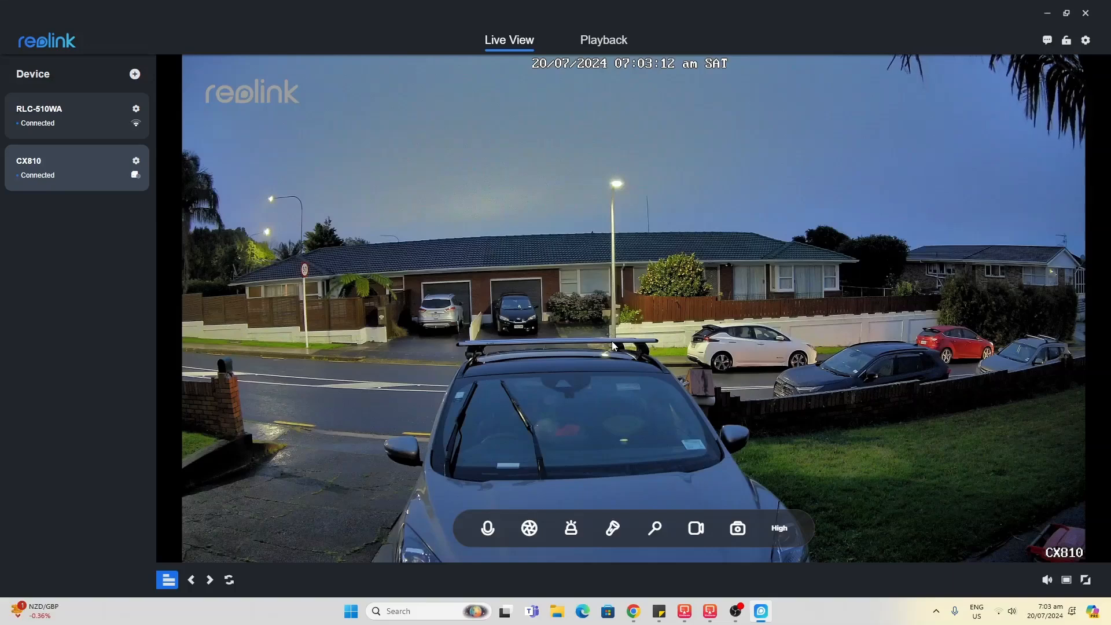
pyautogui.moveTo(592, 523)
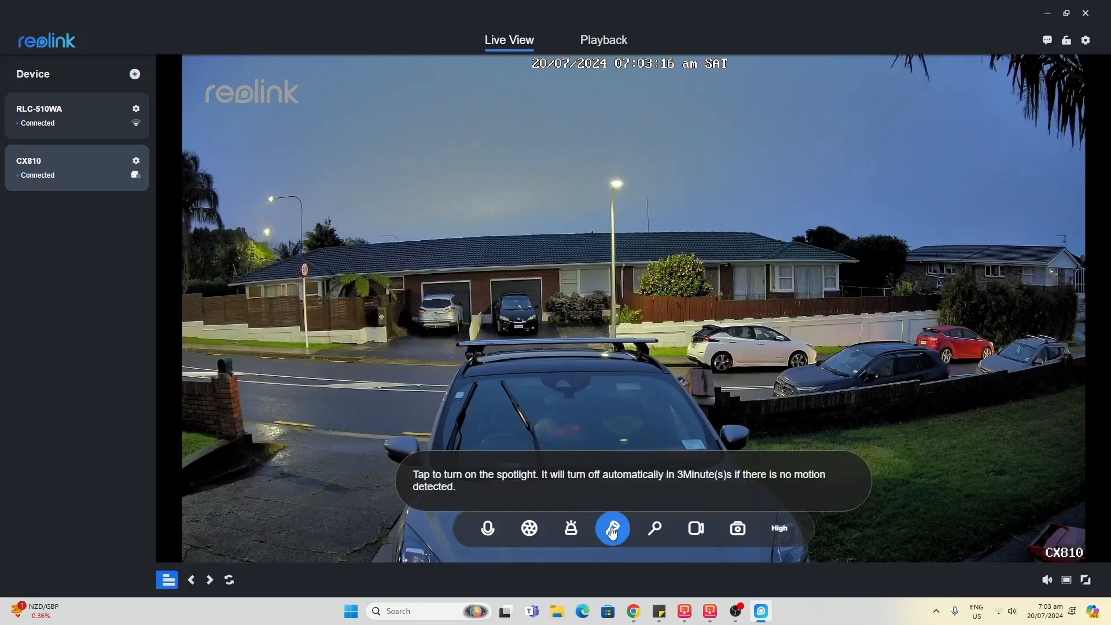
pyautogui.click(611, 528)
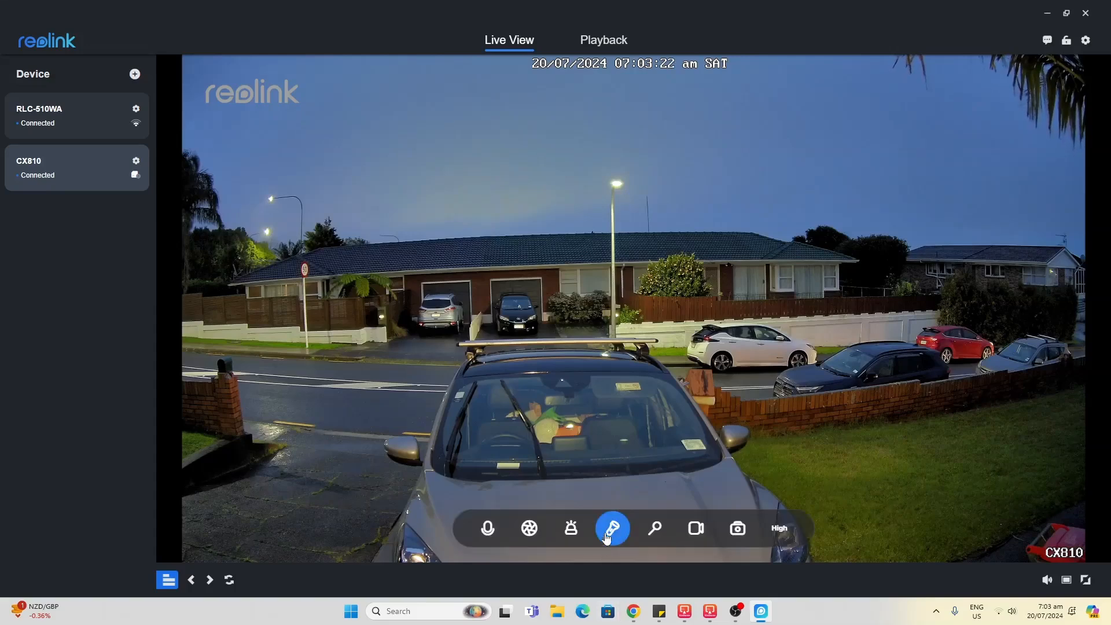
pyautogui.click(611, 528)
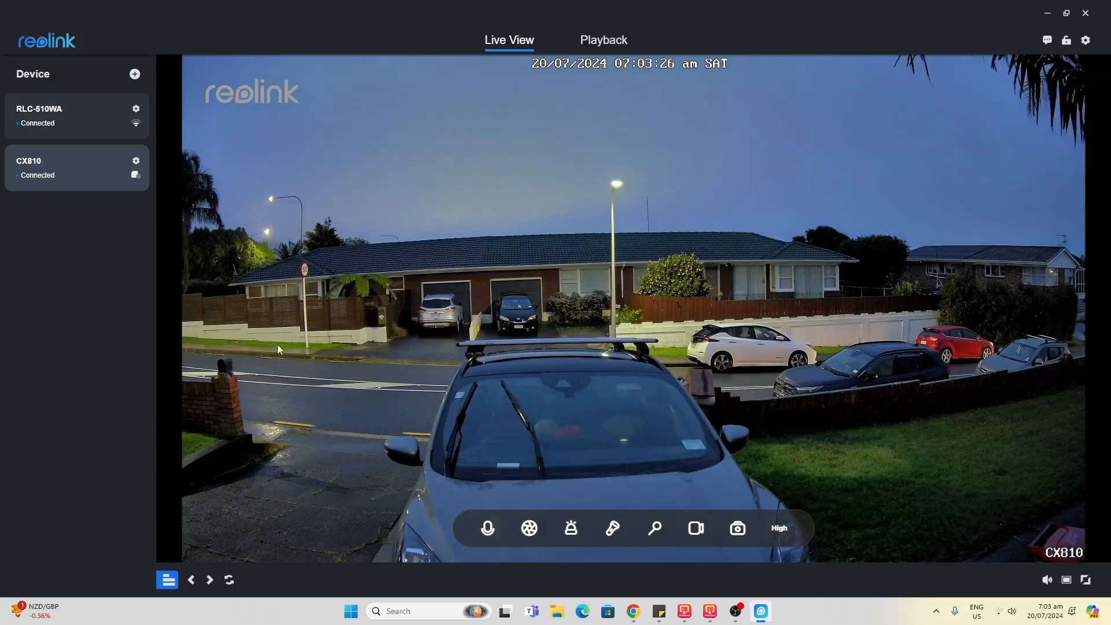
pyautogui.click(64, 113)
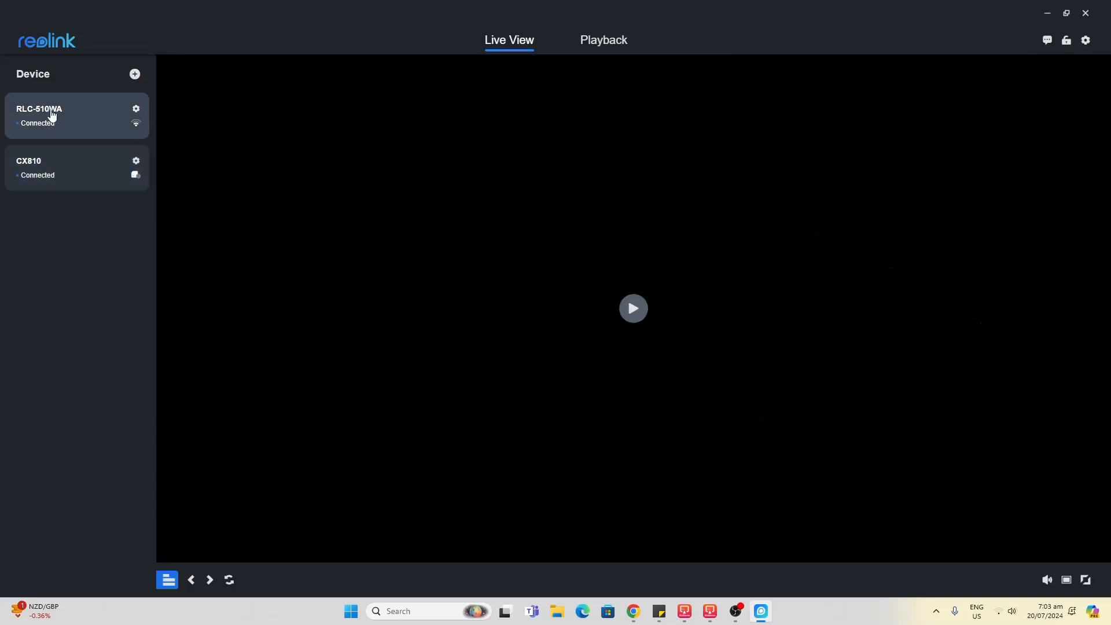
# Play the RLC-510WA live stream for comparison, stop it and reselect the CX810.
pyautogui.click(632, 308)
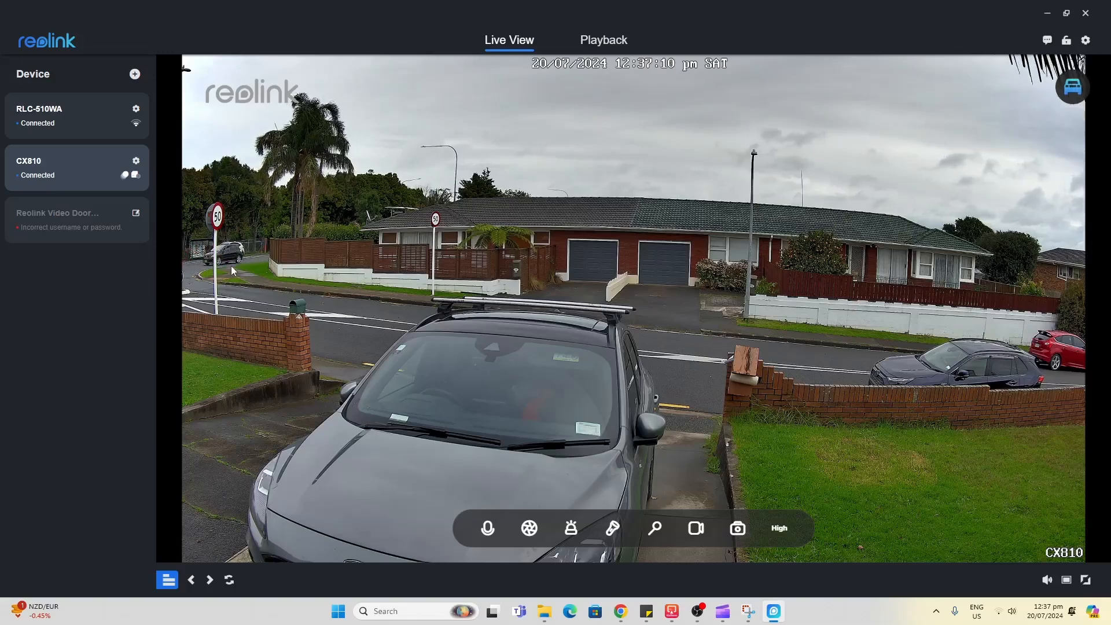
pyautogui.moveTo(535, 326)
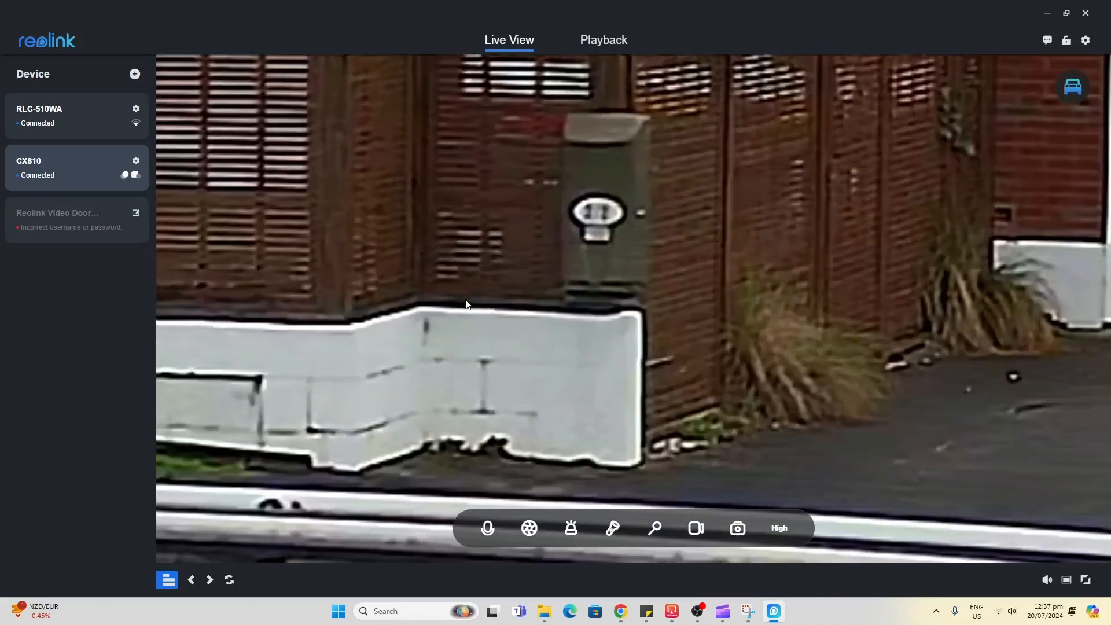
pyautogui.moveTo(583, 221)
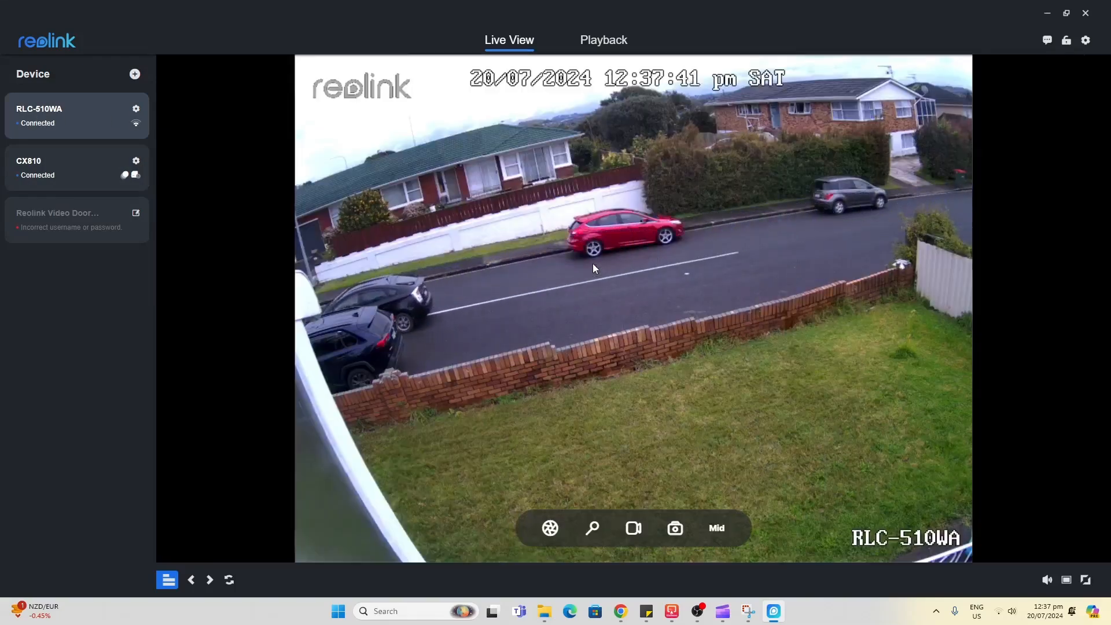
pyautogui.click(39, 167)
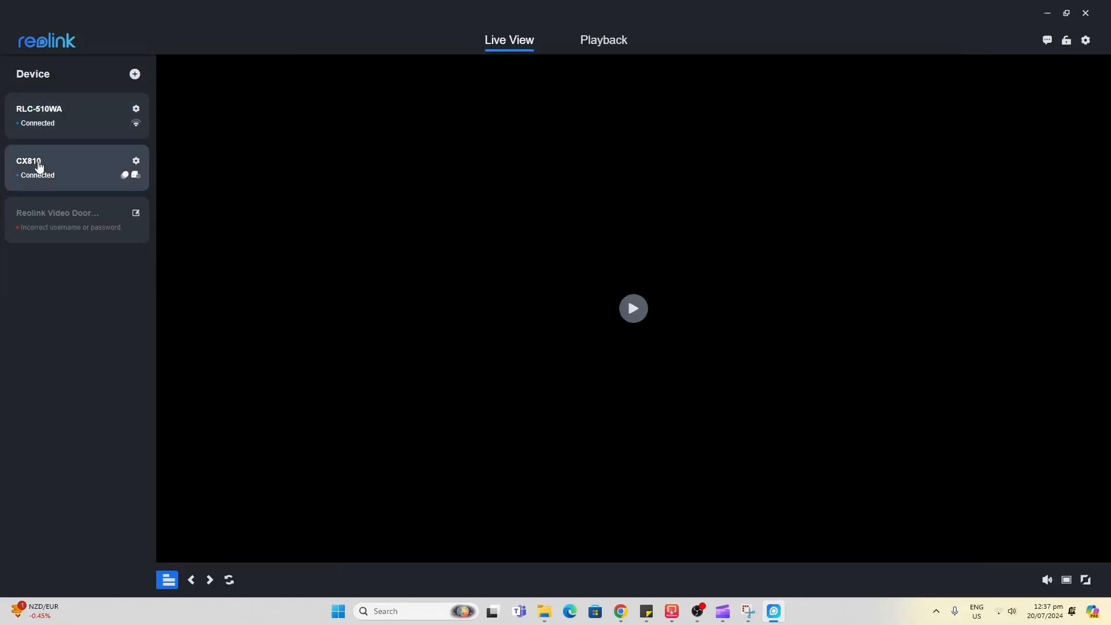
pyautogui.click(632, 308)
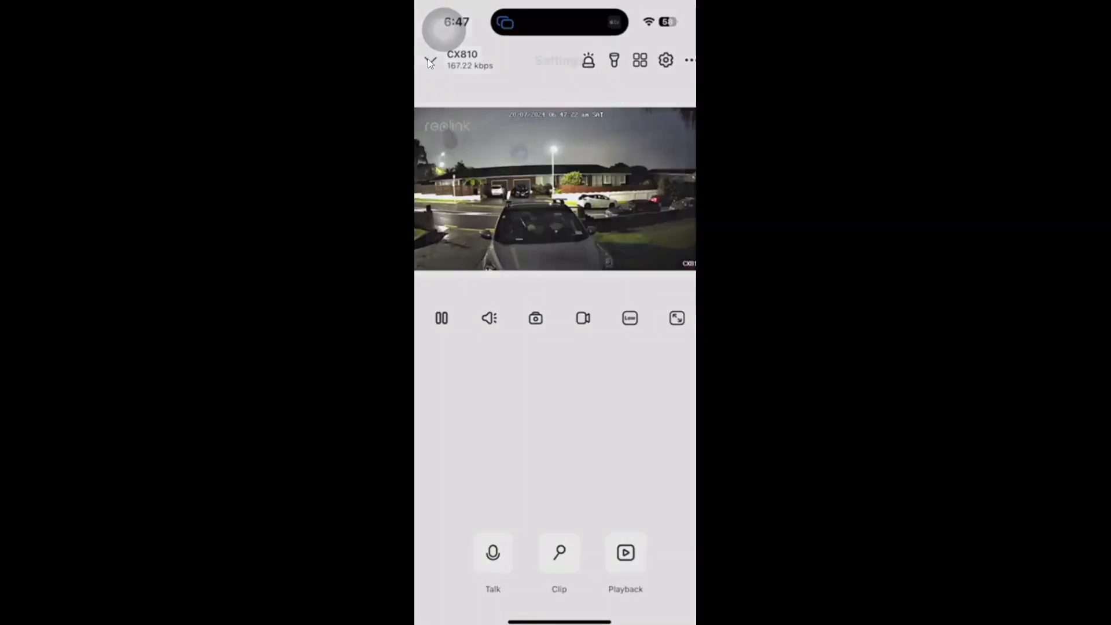
# Check the CX810 stream resolution and bitrate details under Display settings.
pyautogui.click(666, 60)
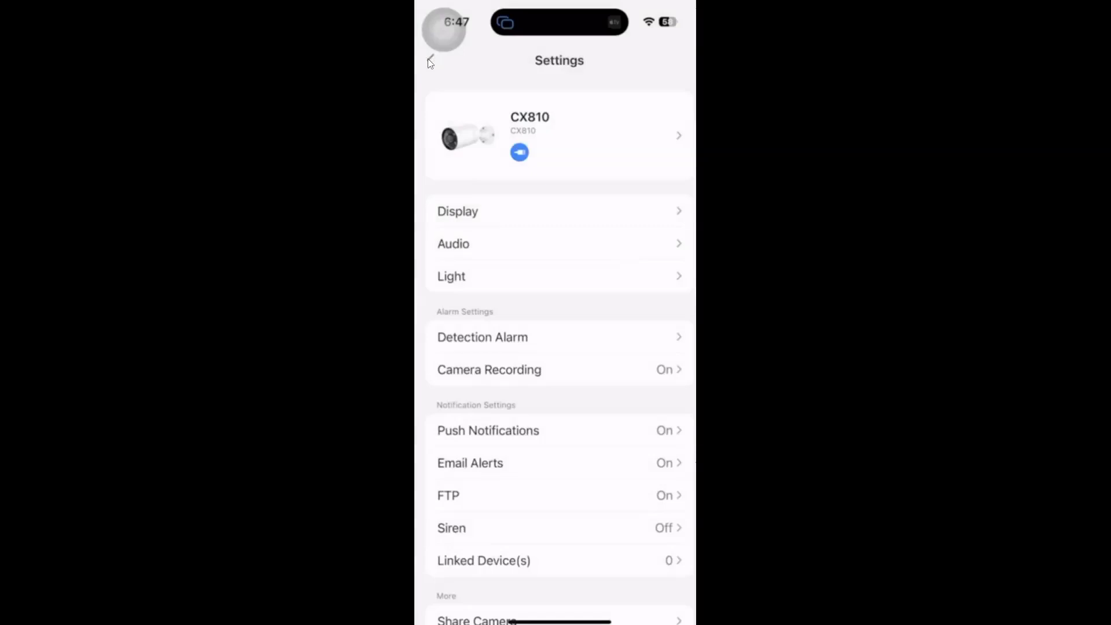
pyautogui.click(457, 211)
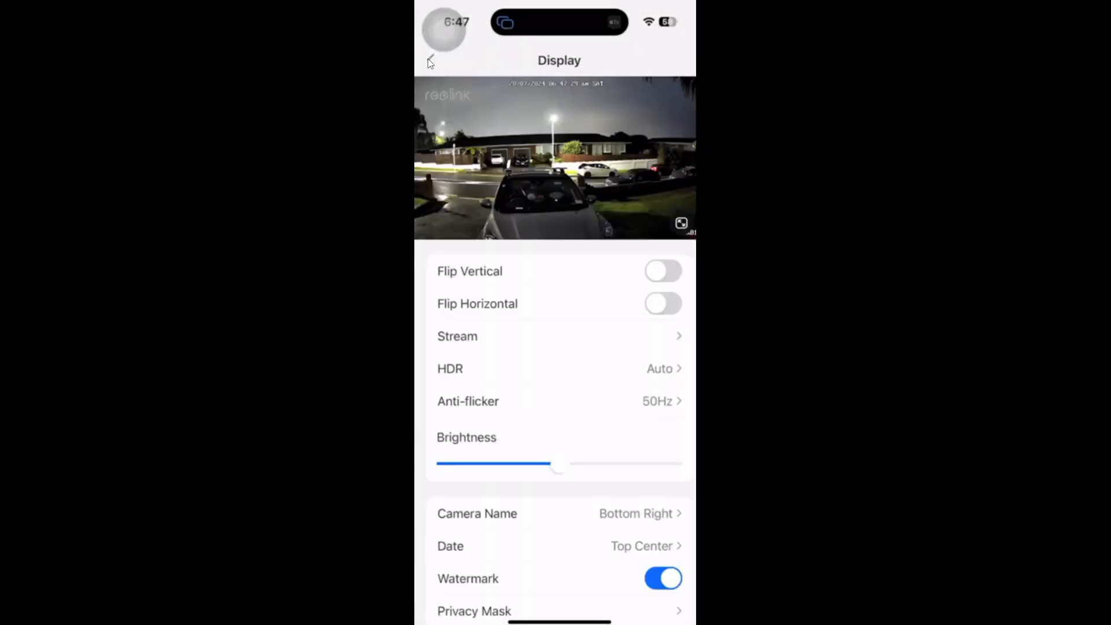
pyautogui.click(558, 336)
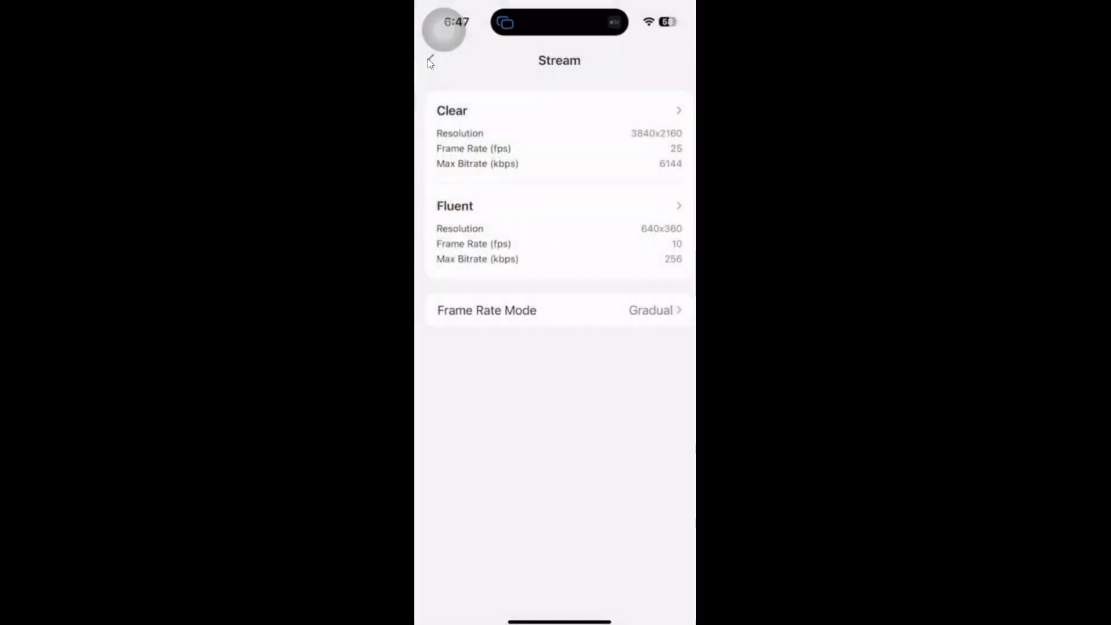
pyautogui.click(428, 61)
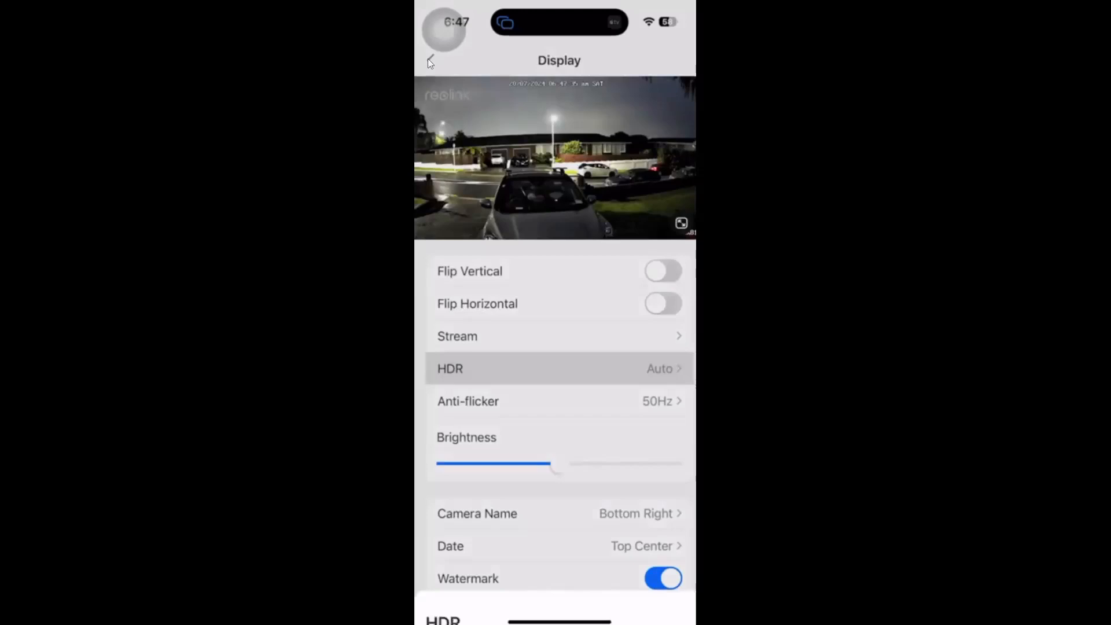
# Set HDR to On and raise the brightness before returning it to the middle.
pyautogui.click(559, 368)
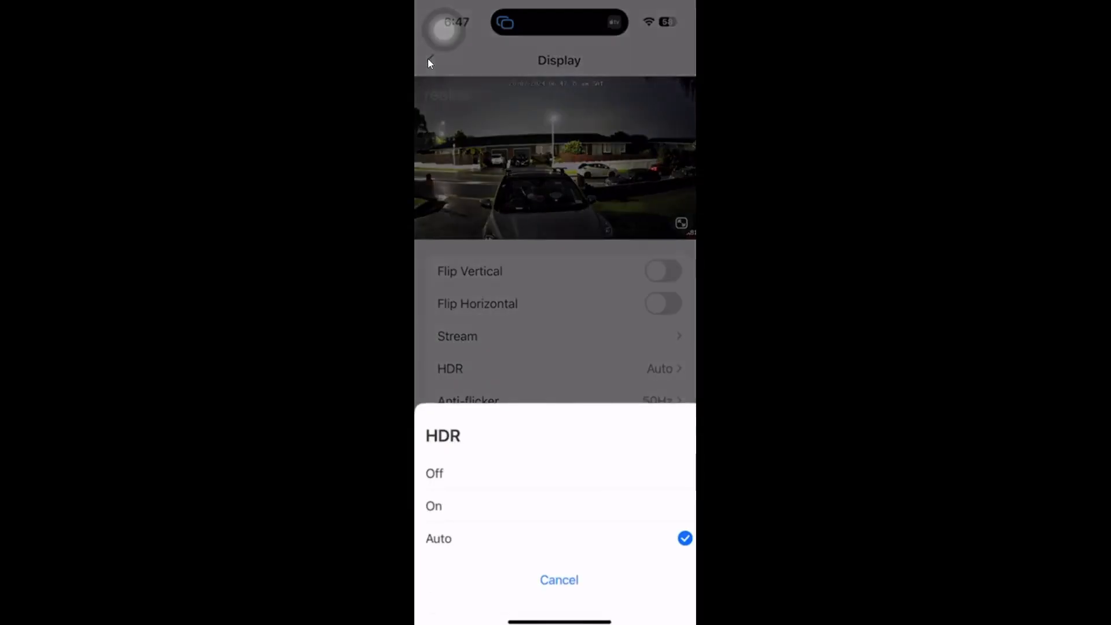
pyautogui.click(433, 506)
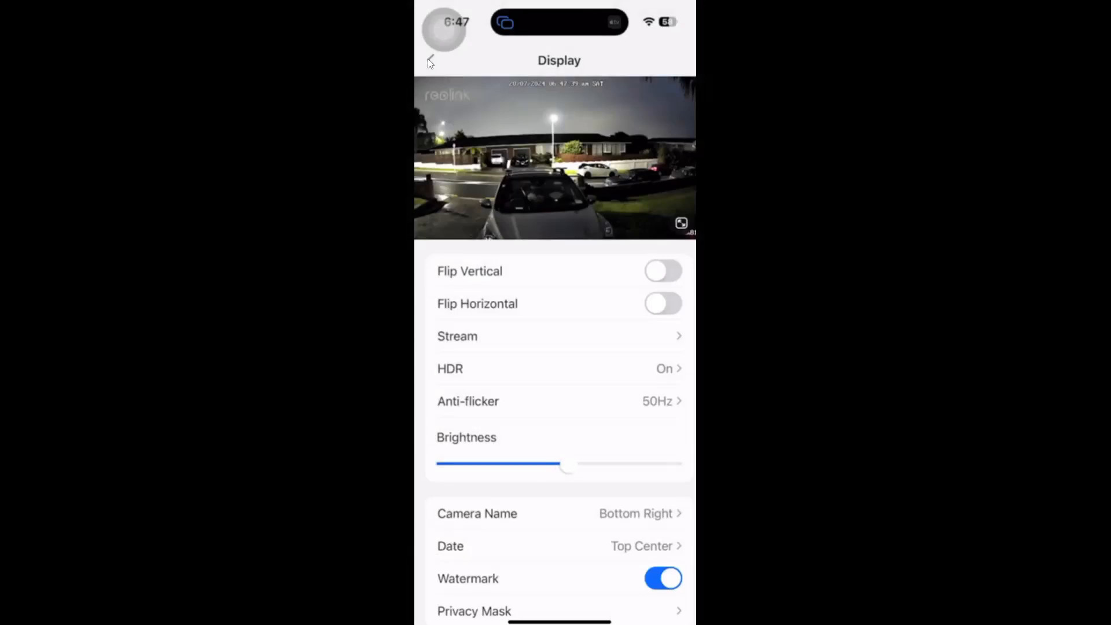
pyautogui.moveTo(566, 466); pyautogui.dragTo(614, 466)
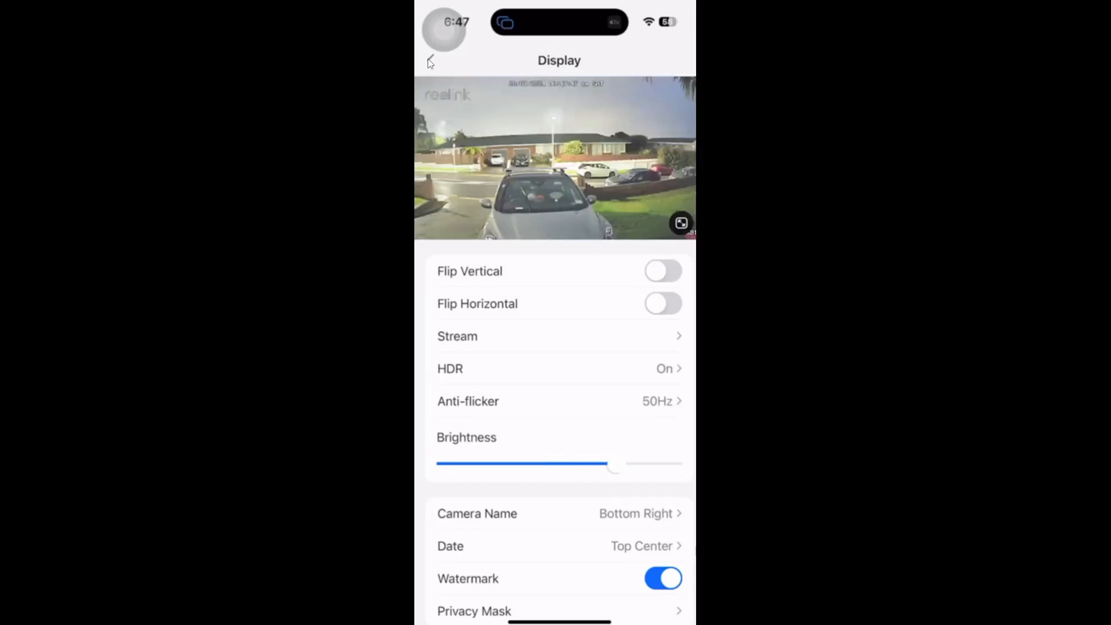
pyautogui.moveTo(614, 465); pyautogui.dragTo(633, 466)
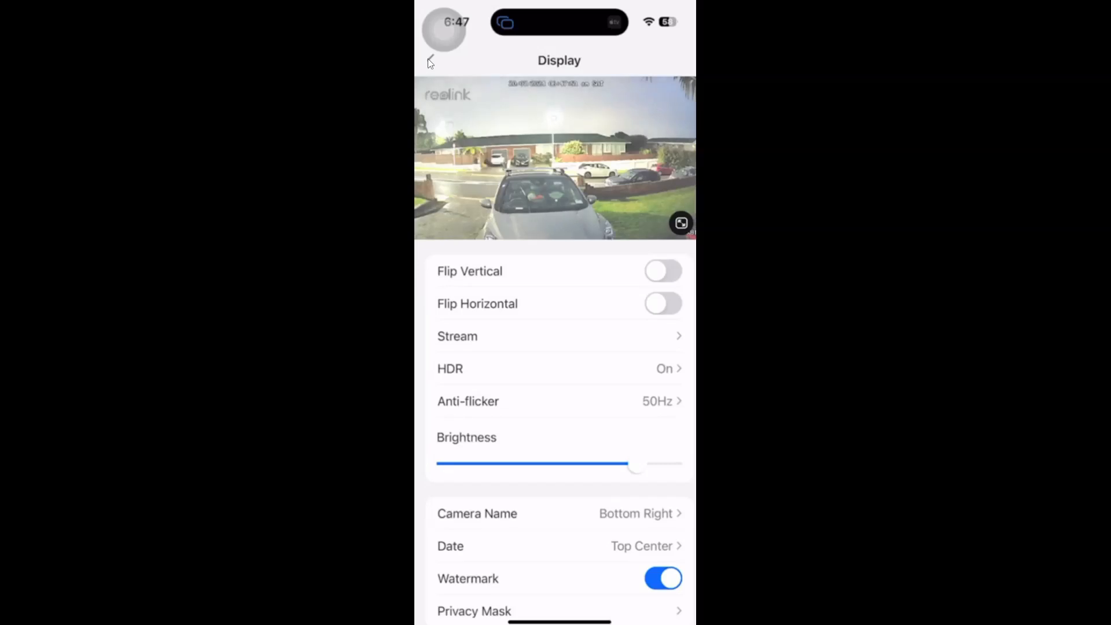
pyautogui.moveTo(634, 465); pyautogui.dragTo(564, 465)
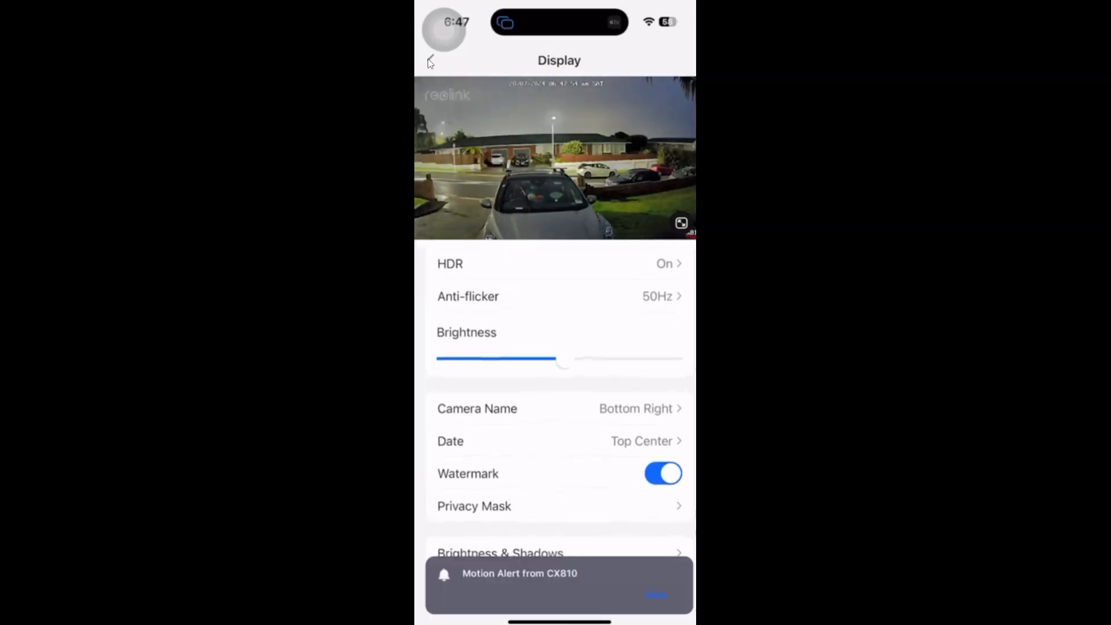
pyautogui.scroll(-3)
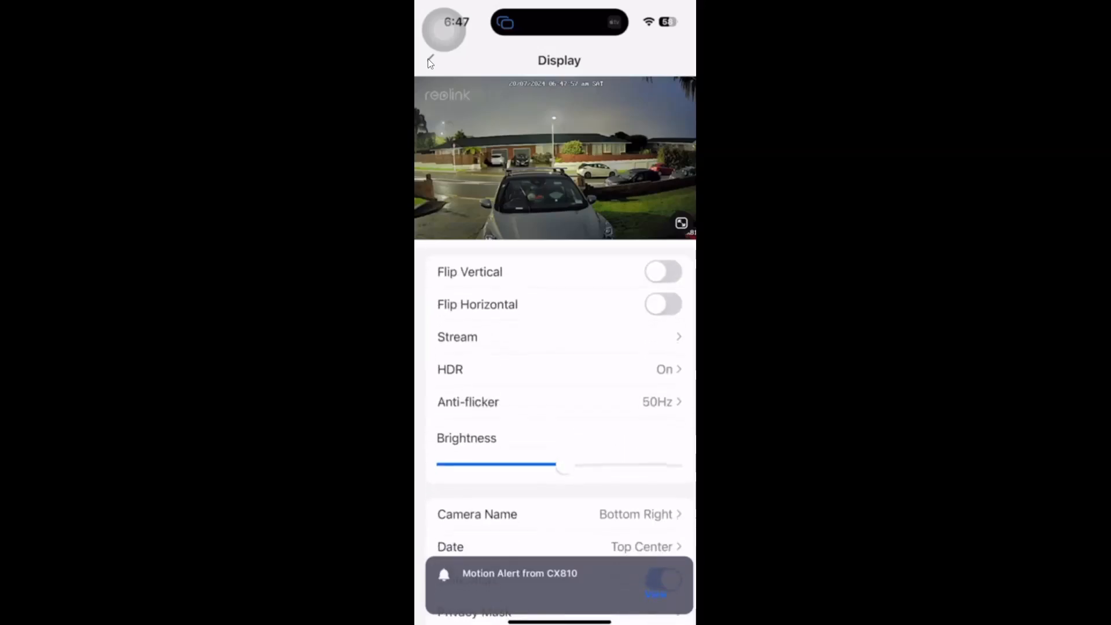
# Turn on Record Audio and adjust the alarm speaker volume in the Audio settings.
pyautogui.click(428, 62)
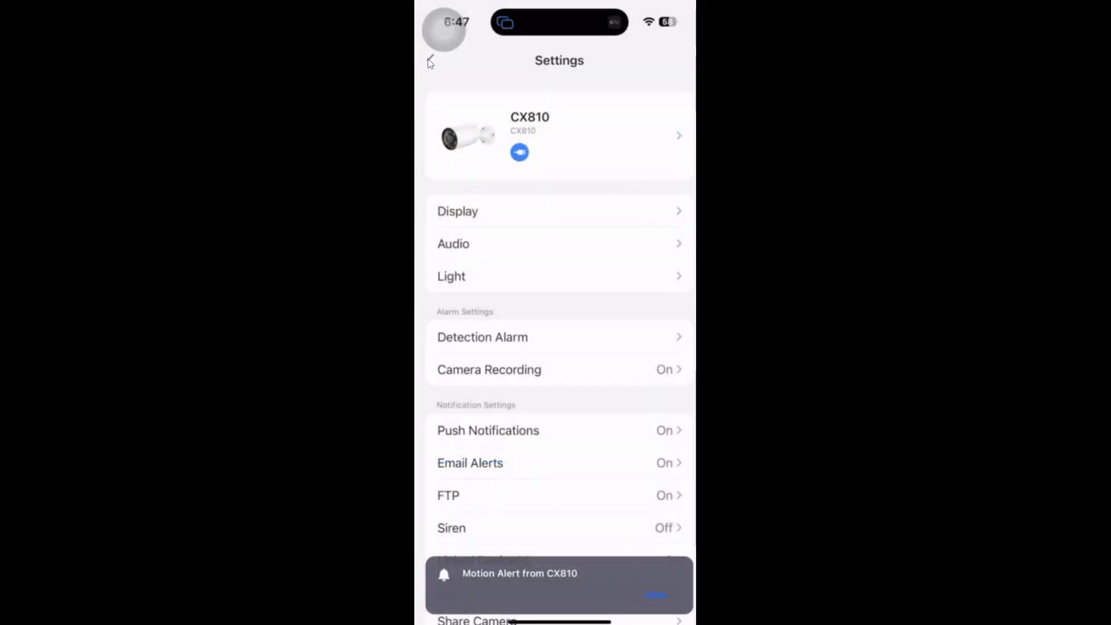
pyautogui.click(559, 244)
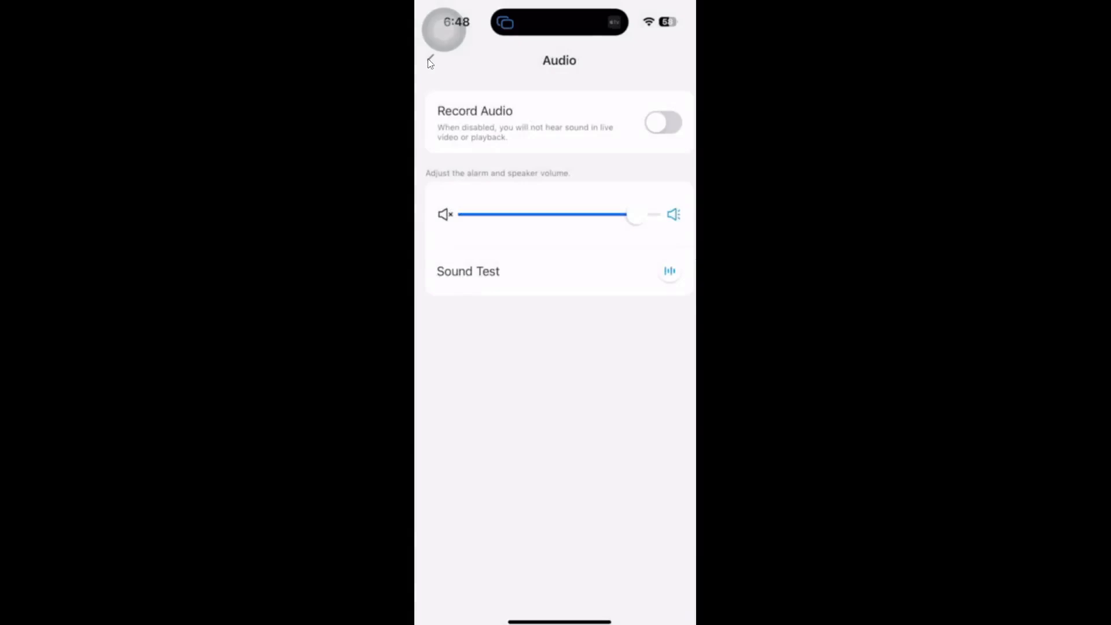
pyautogui.moveTo(634, 217); pyautogui.dragTo(611, 216)
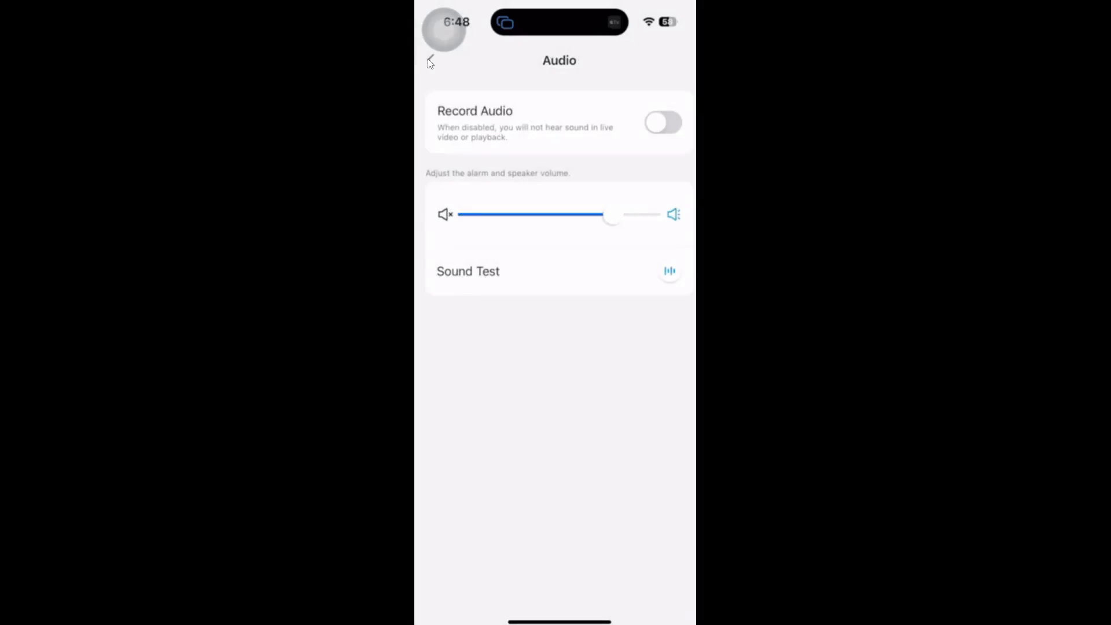
pyautogui.click(664, 122)
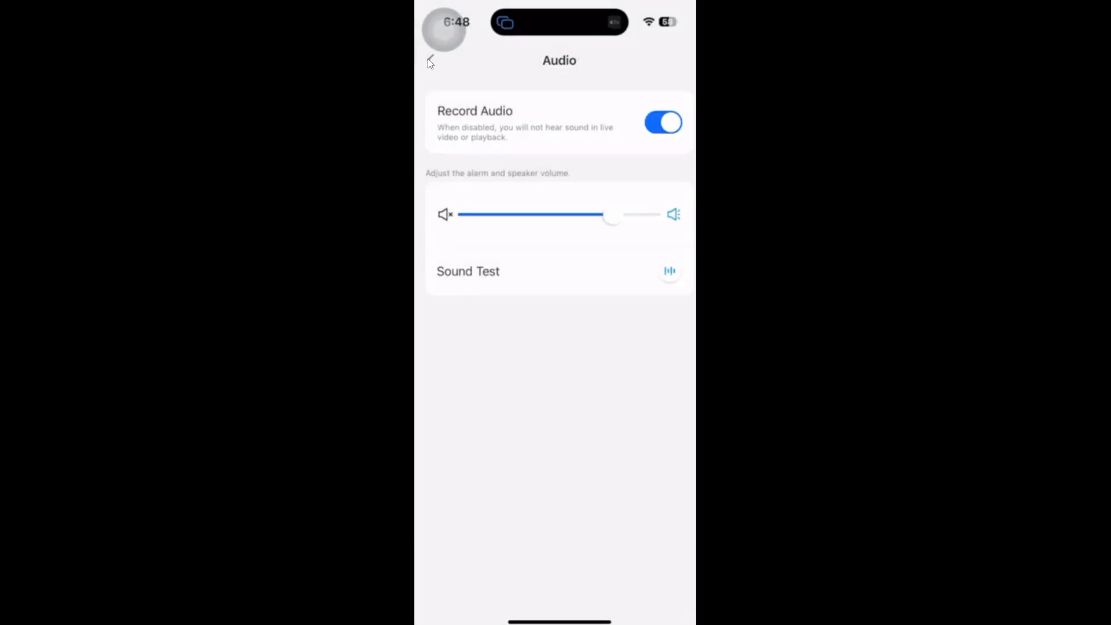
pyautogui.click(429, 61)
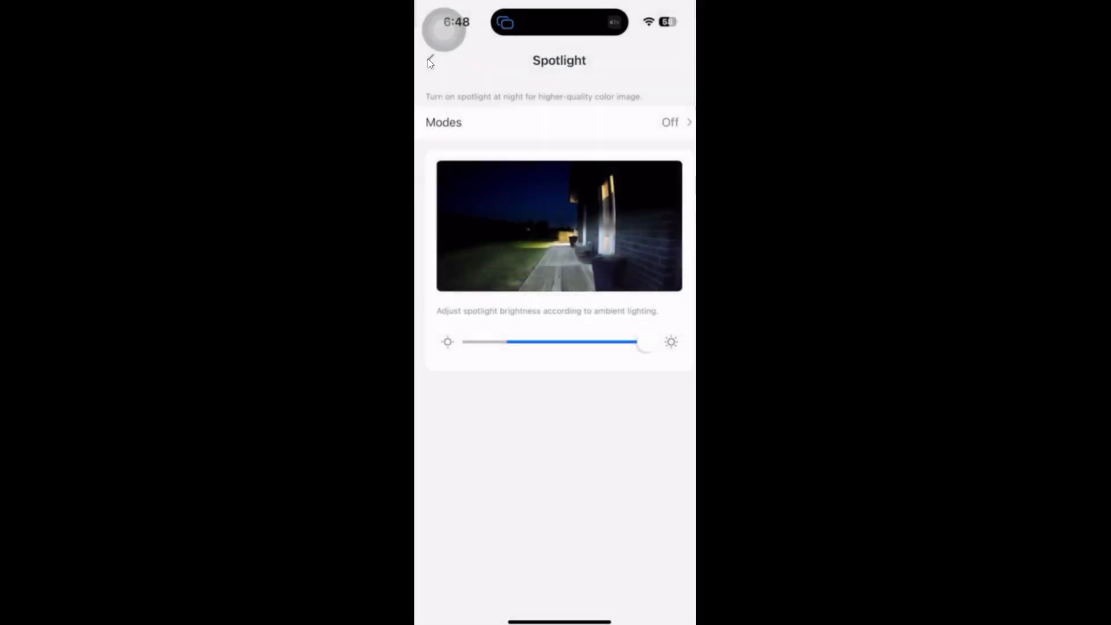
# Set spotlight brightness to about half and save Smart Mode with Person as the trigger.
pyautogui.moveTo(642, 342); pyautogui.dragTo(630, 342)
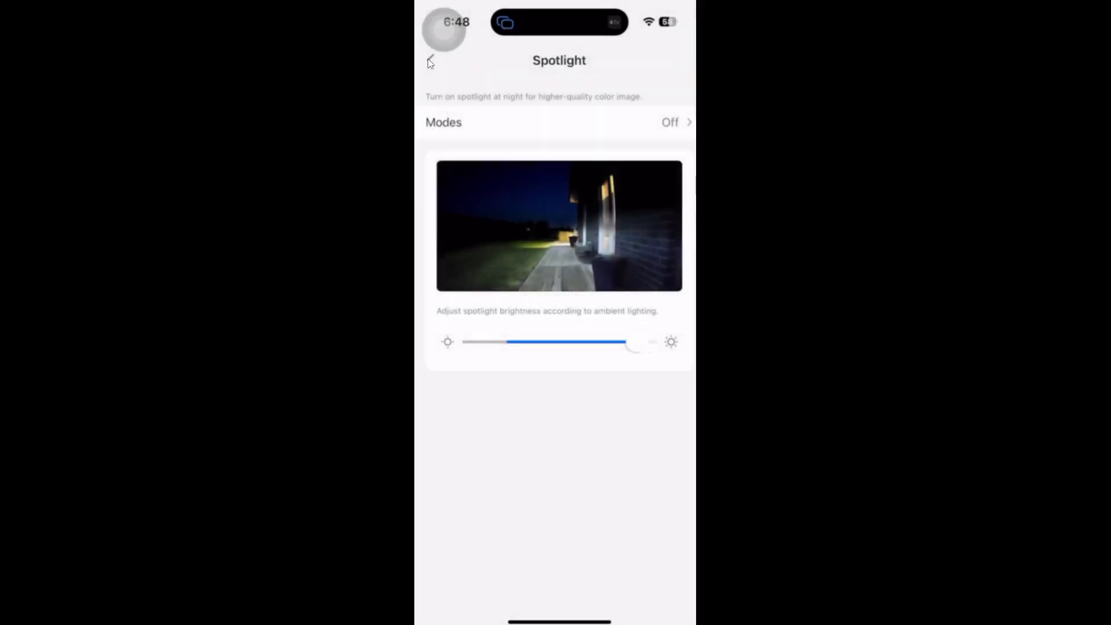
pyautogui.moveTo(627, 342); pyautogui.dragTo(567, 341)
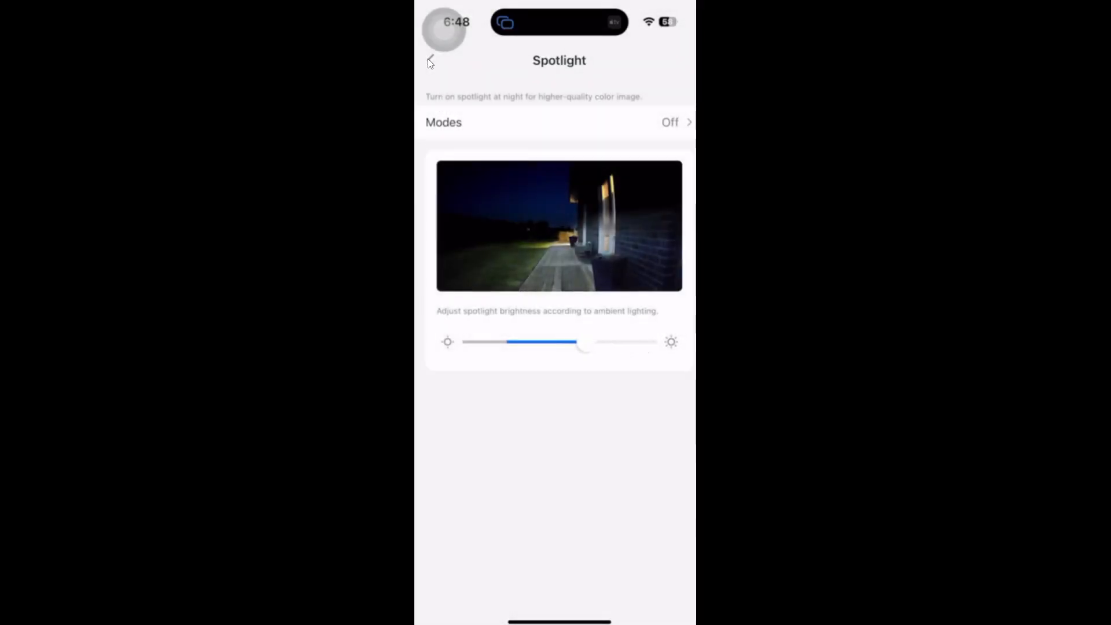
pyautogui.click(558, 122)
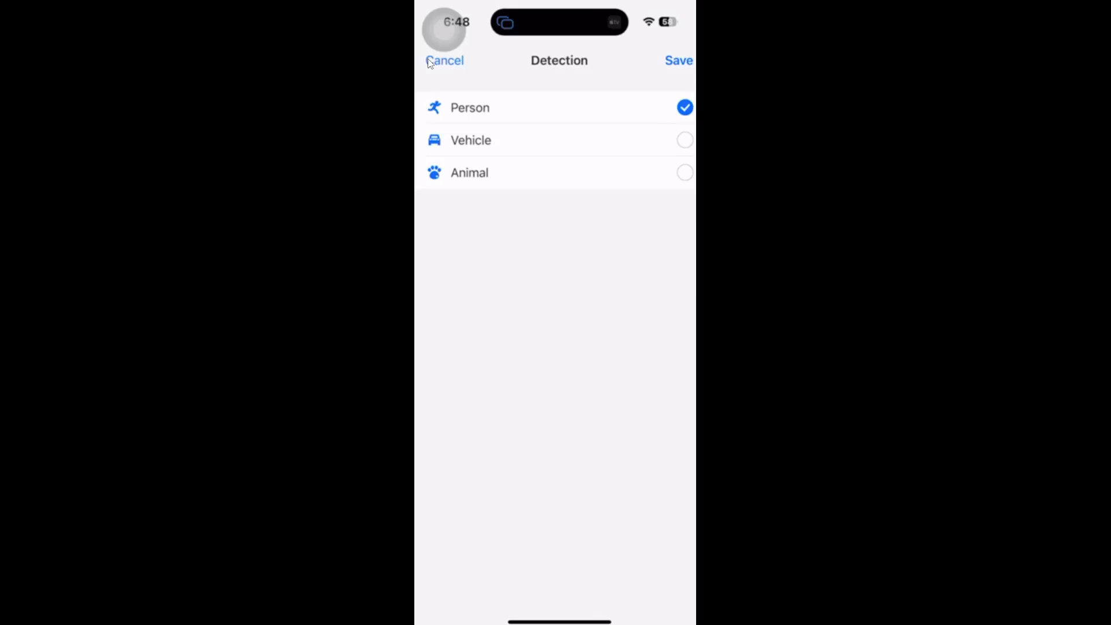
pyautogui.click(444, 60)
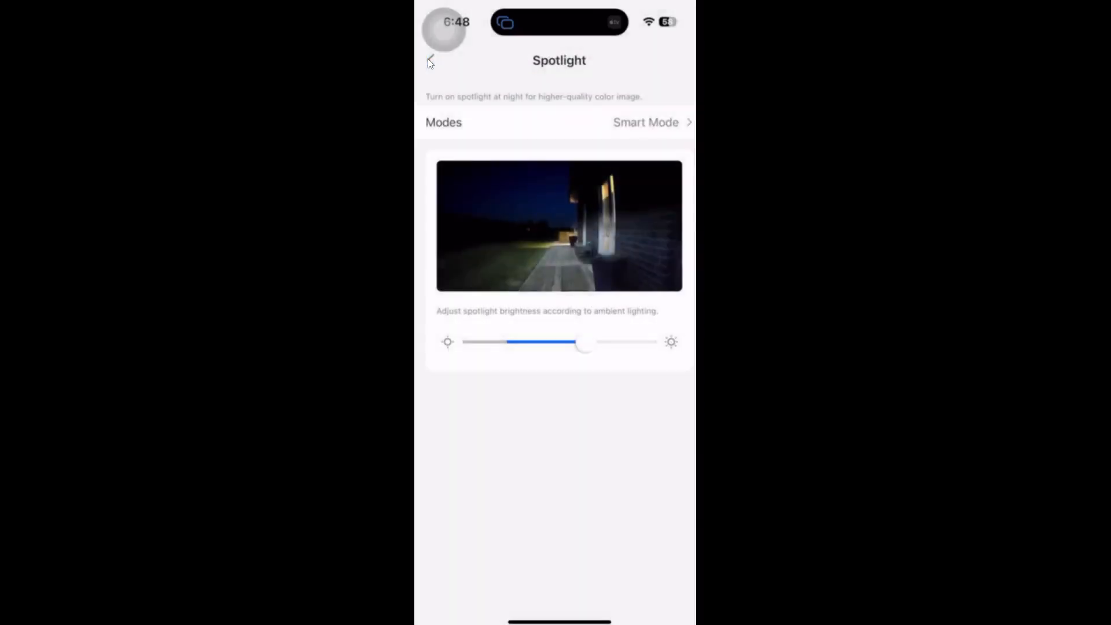
pyautogui.click(430, 61)
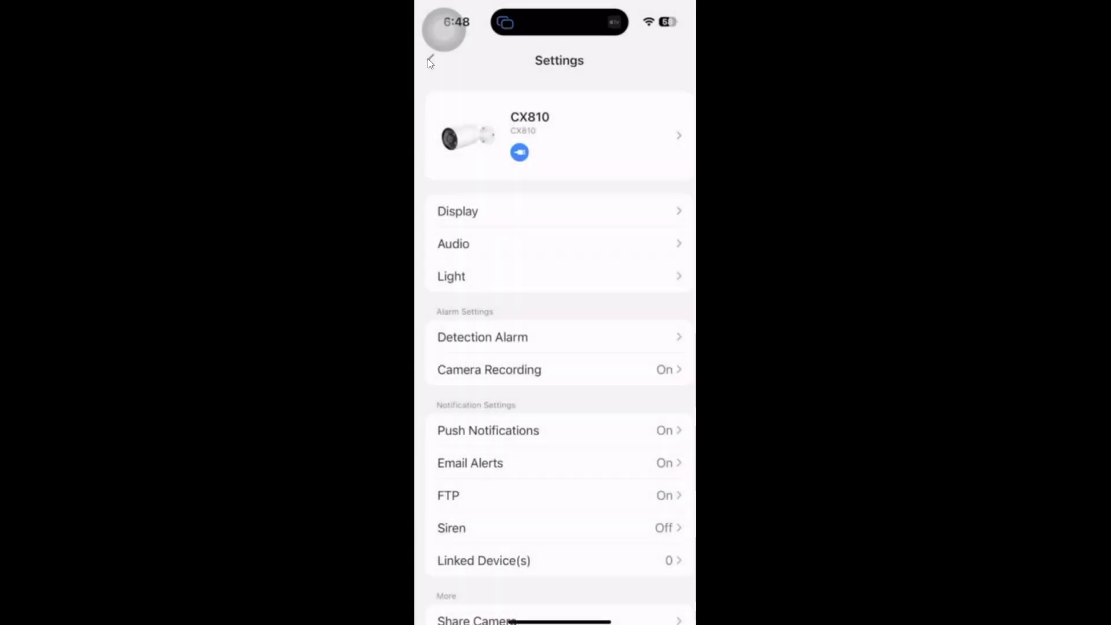
# Review the Non-Detection Zone, then set the Person alarm delay to 1s and save.
pyautogui.click(483, 337)
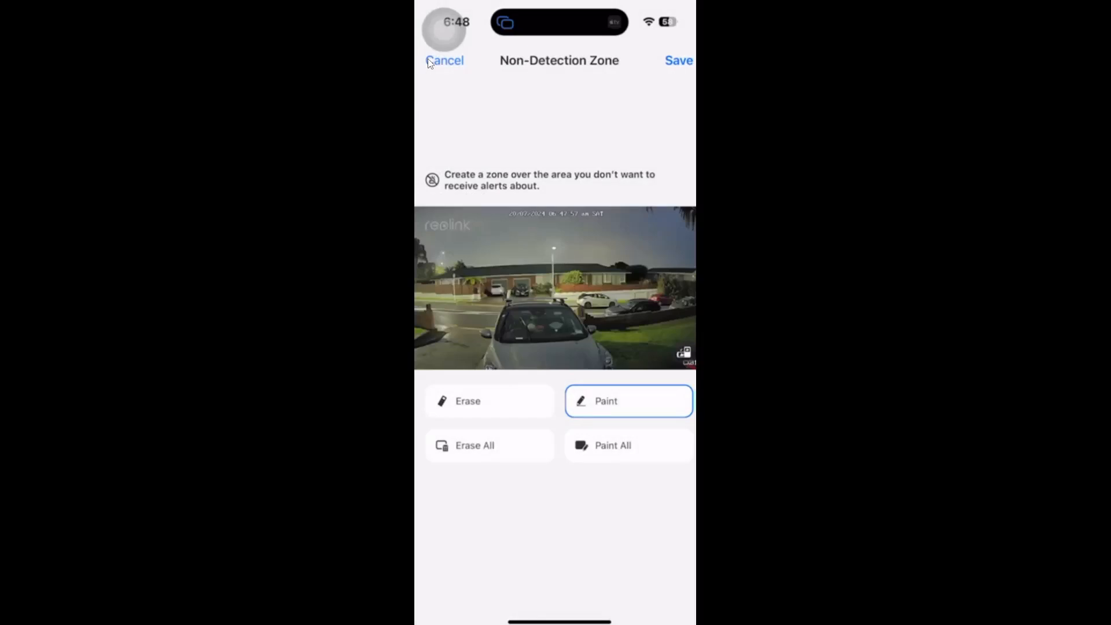
pyautogui.click(445, 60)
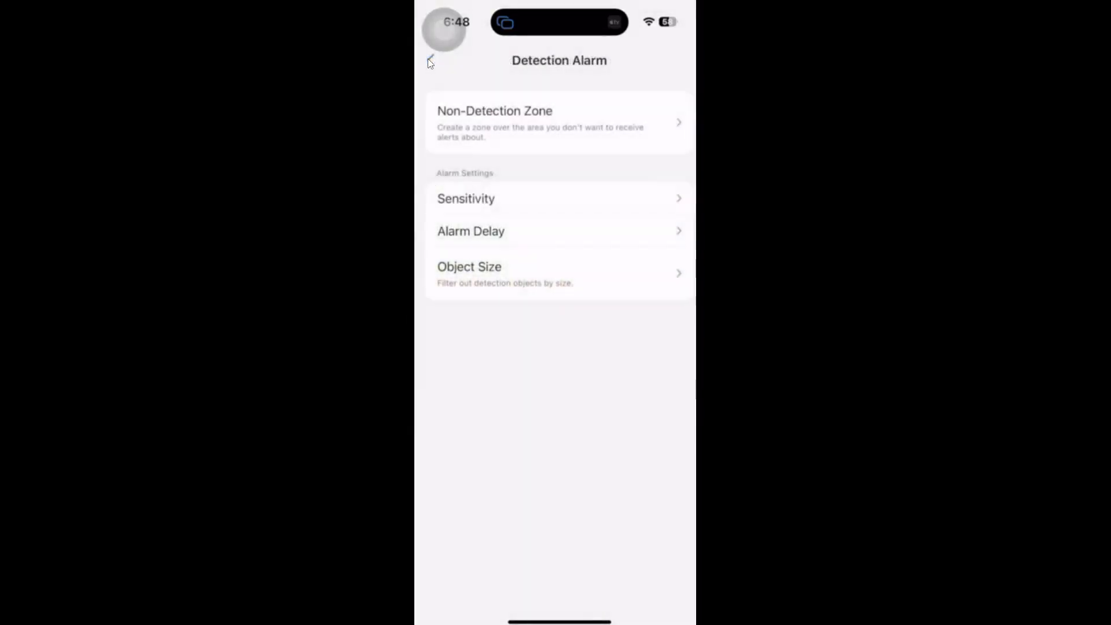
pyautogui.click(472, 232)
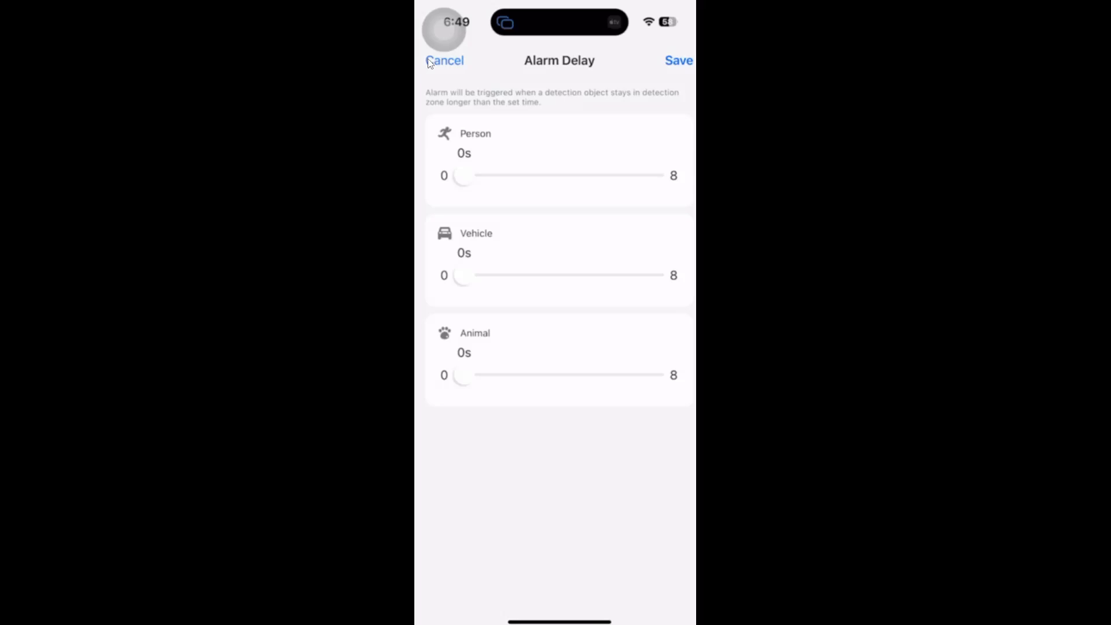
pyautogui.moveTo(463, 176); pyautogui.dragTo(488, 176)
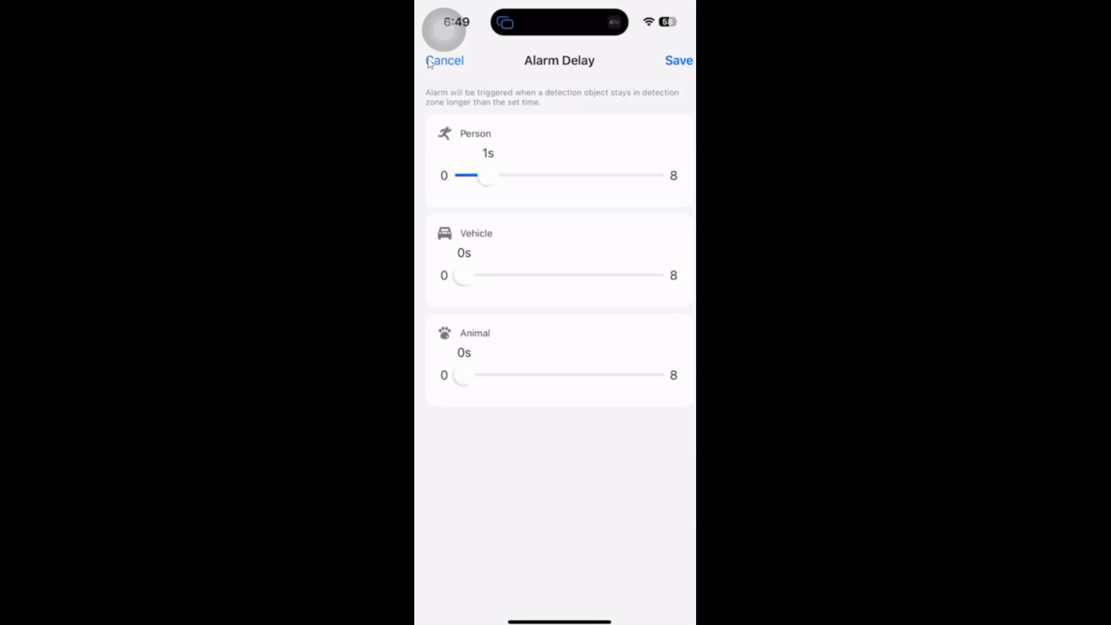
pyautogui.click(445, 60)
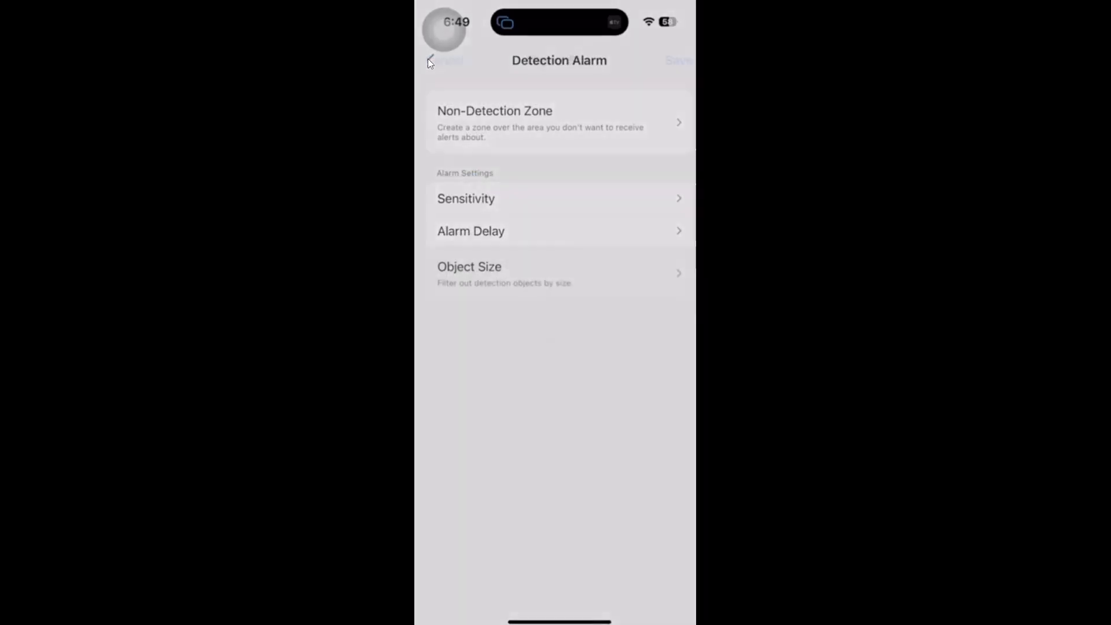
# Review the Object Size filter's minimum and maximum object boxes without changes.
pyautogui.click(469, 267)
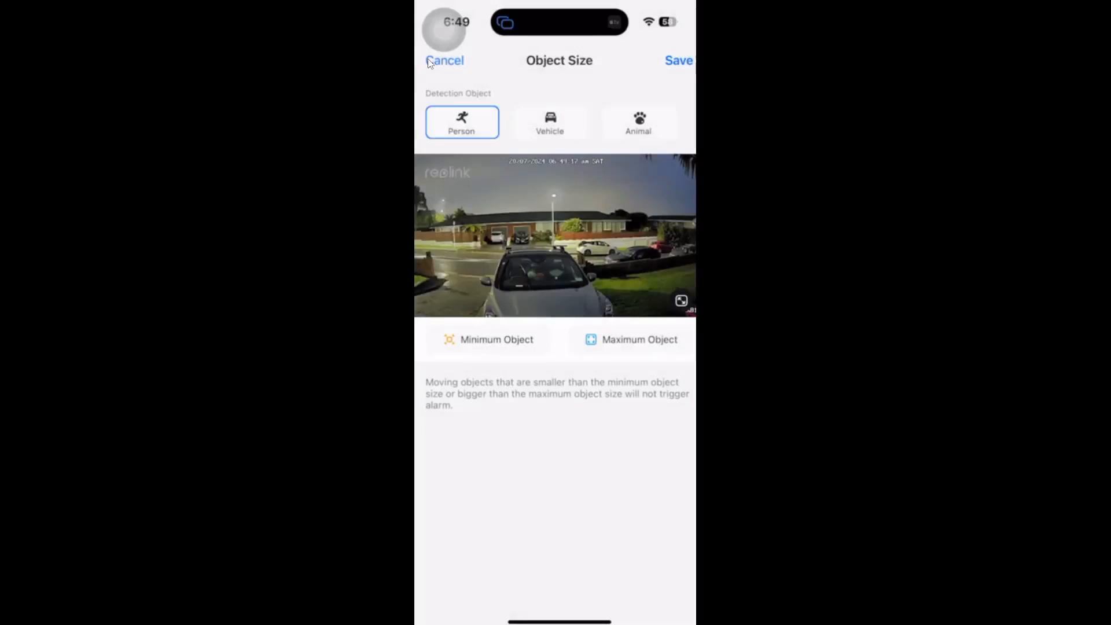
pyautogui.click(497, 339)
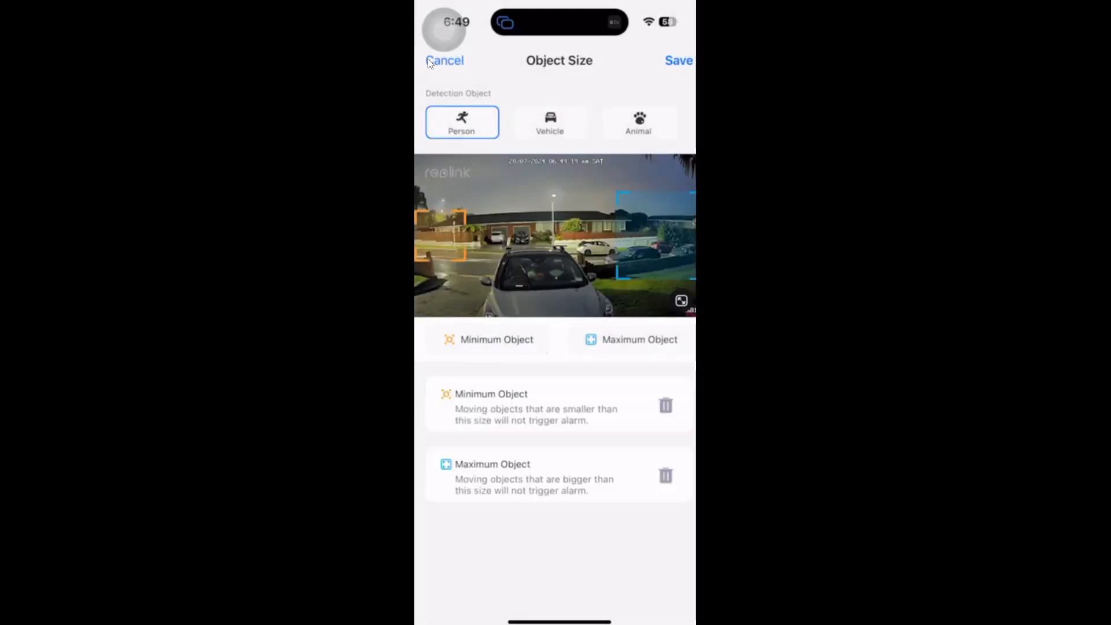
pyautogui.click(445, 60)
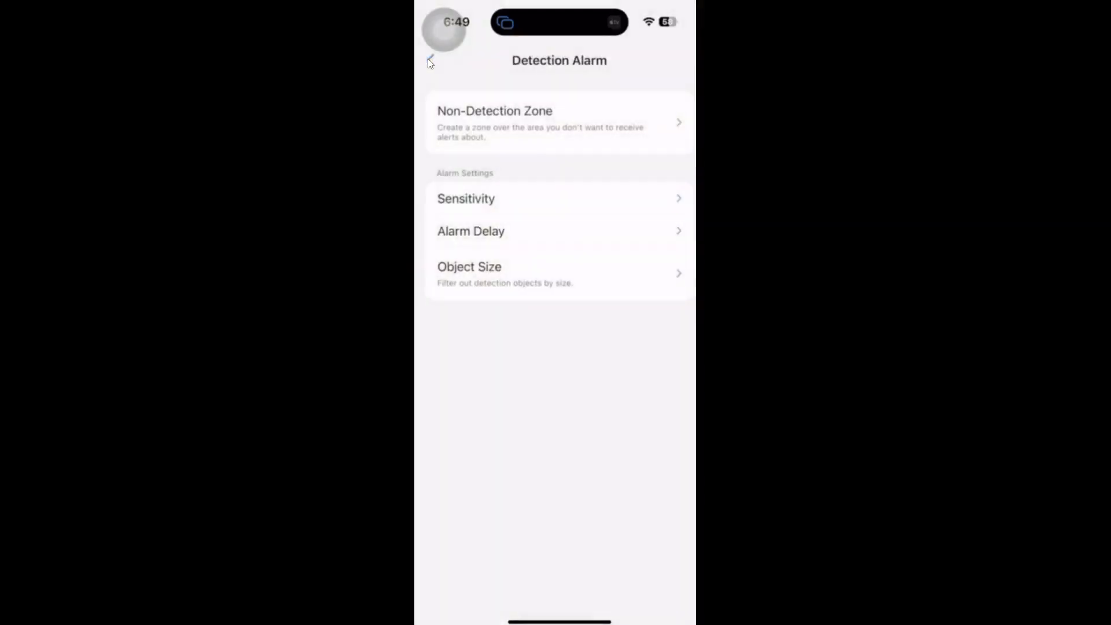
# Review the Camera Recording settings and the Alarm Ringtone choices, leaving both unchanged.
pyautogui.click(430, 62)
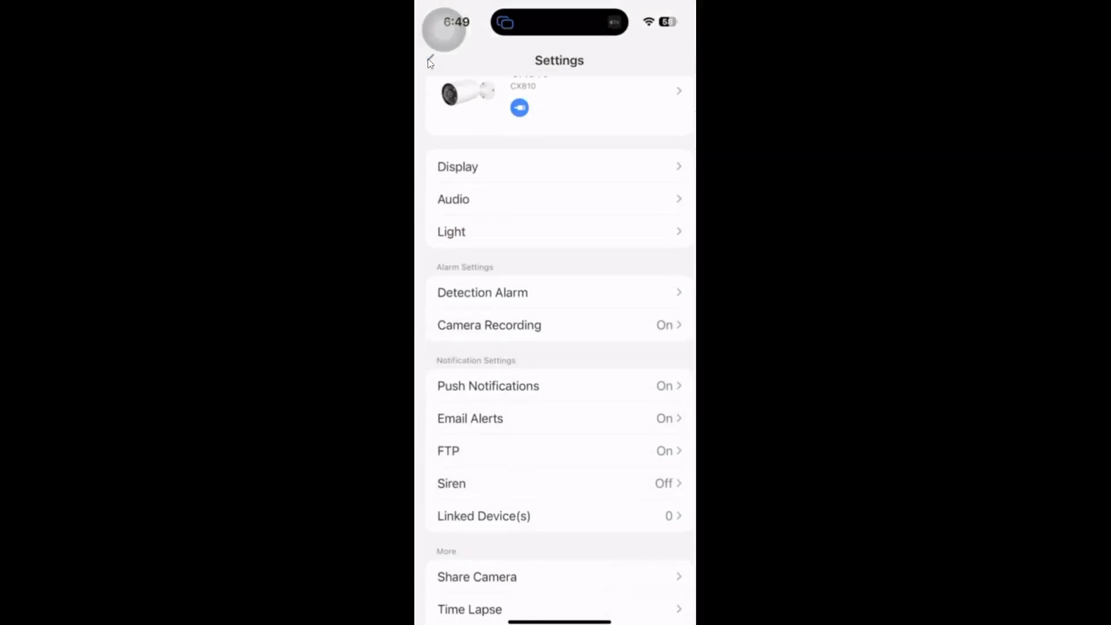
pyautogui.click(489, 325)
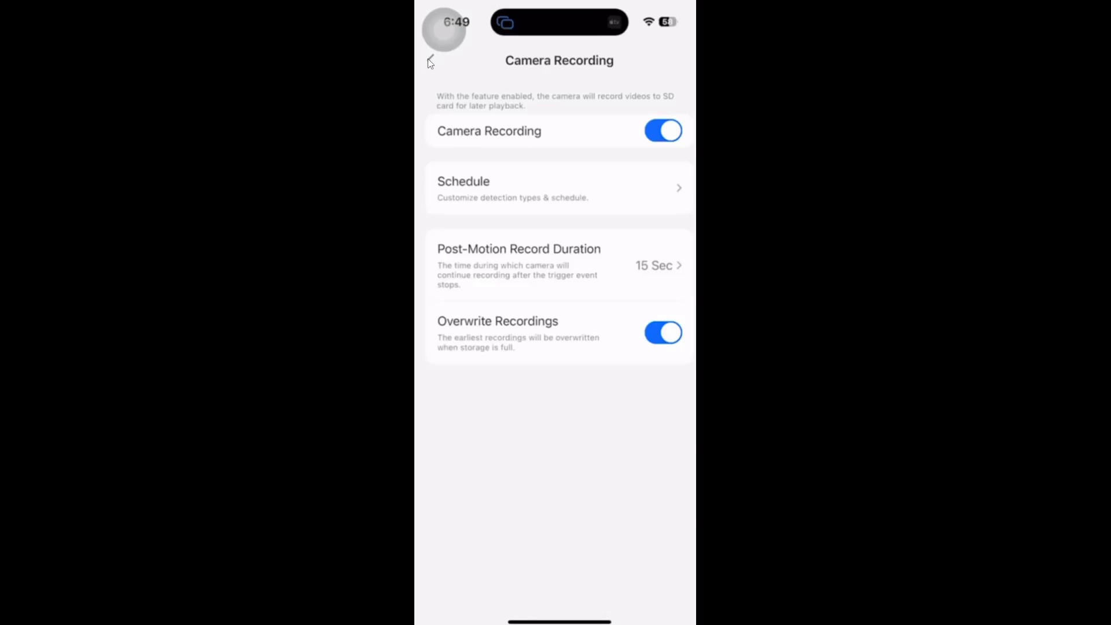
pyautogui.click(430, 61)
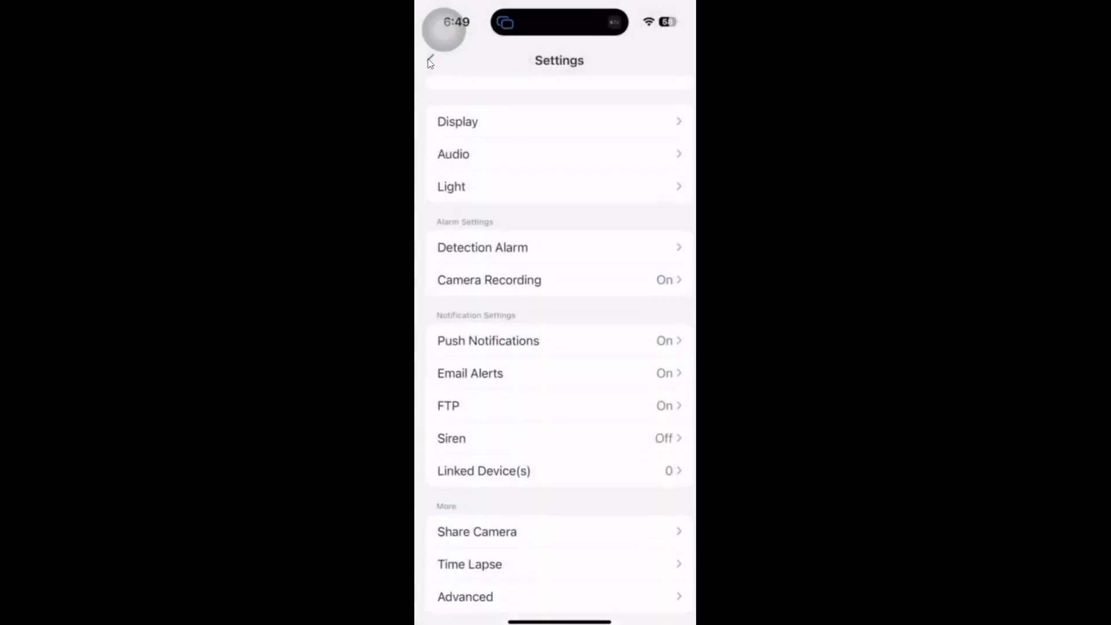
pyautogui.click(487, 340)
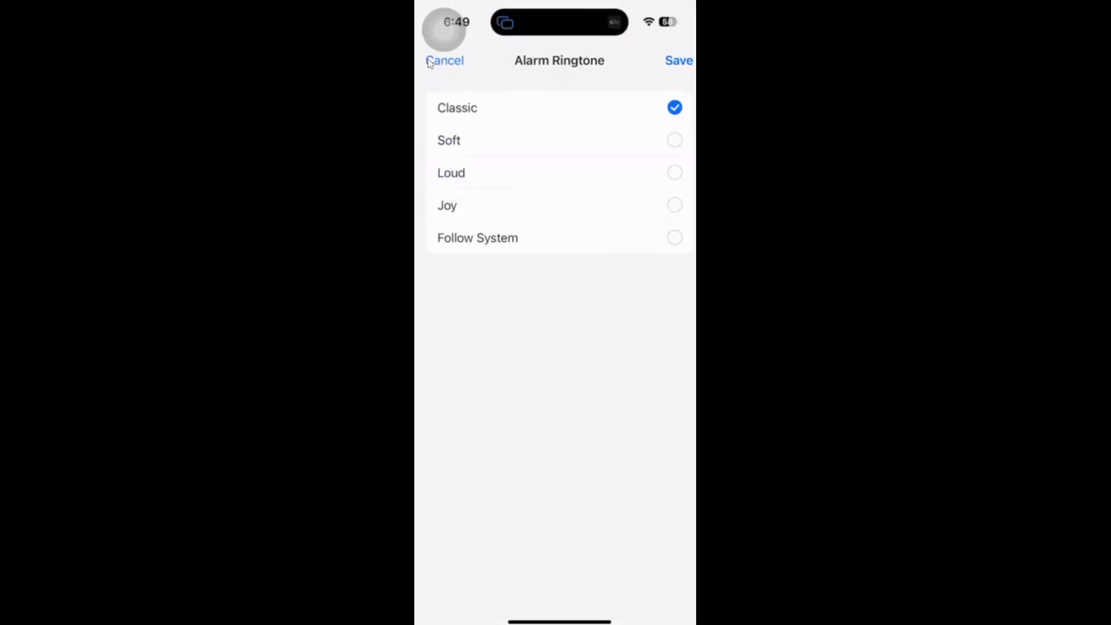
pyautogui.click(445, 60)
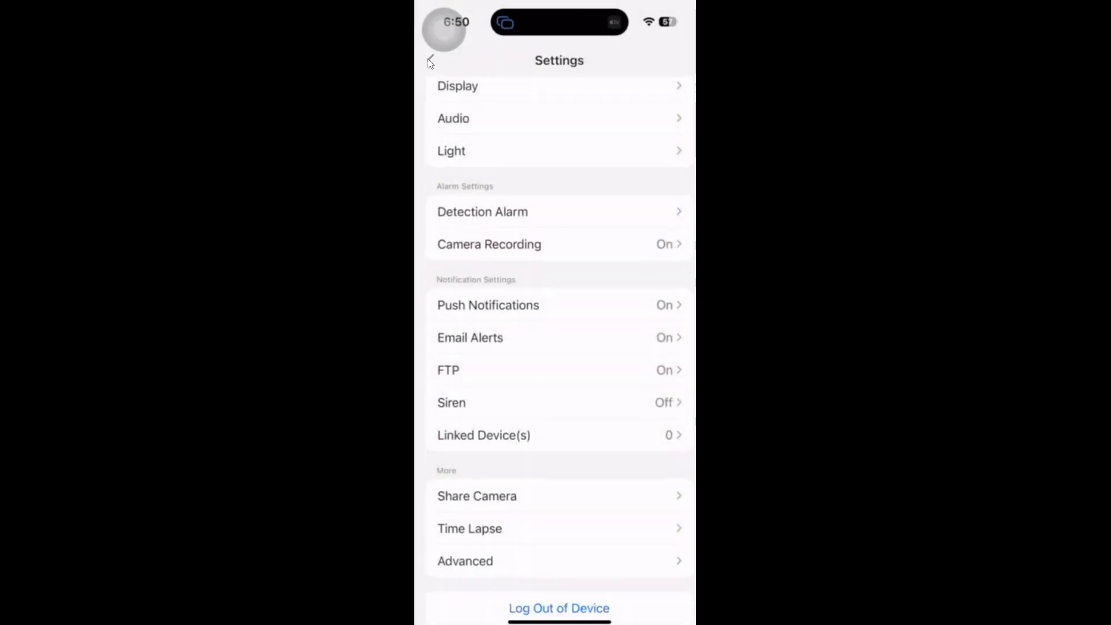
# Review the Email Alerts and Siren screens, returning to the camera's settings list.
pyautogui.click(470, 337)
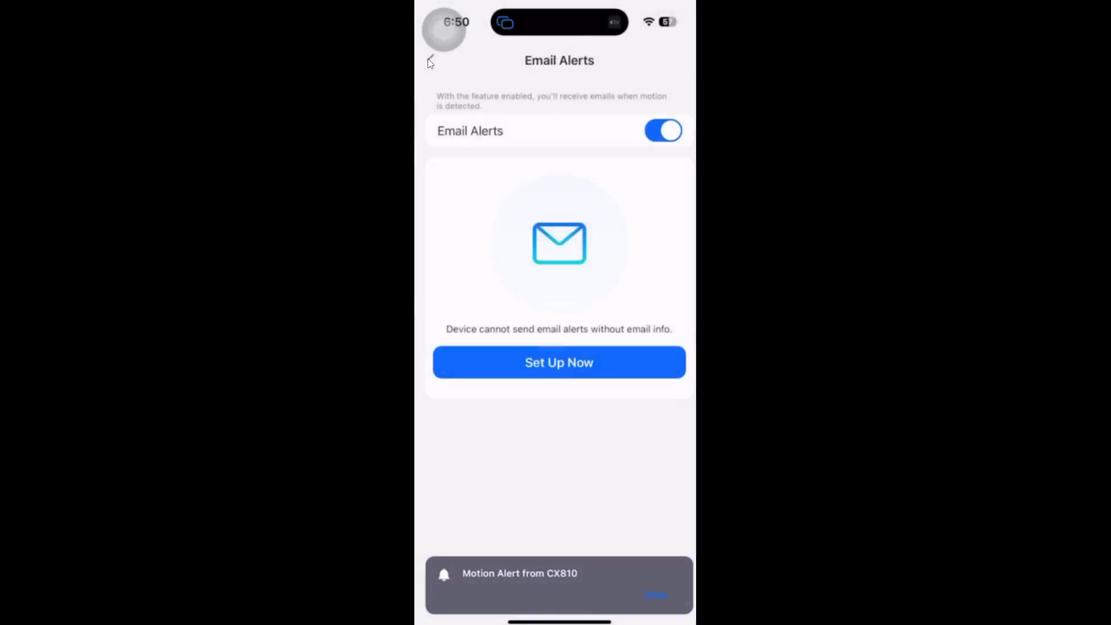
pyautogui.click(429, 61)
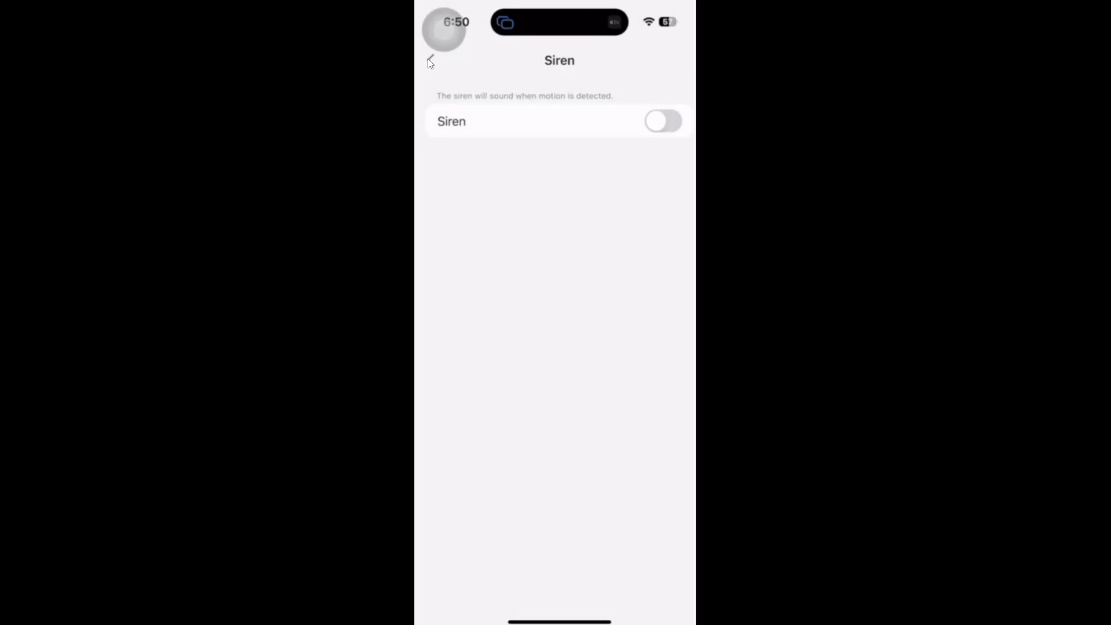
pyautogui.click(429, 62)
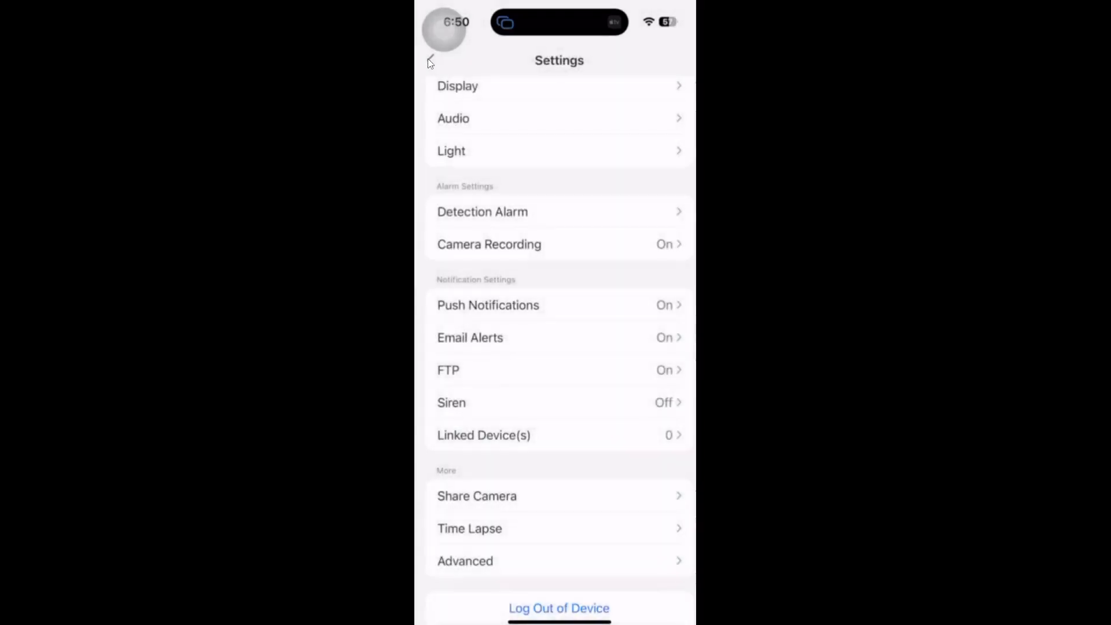